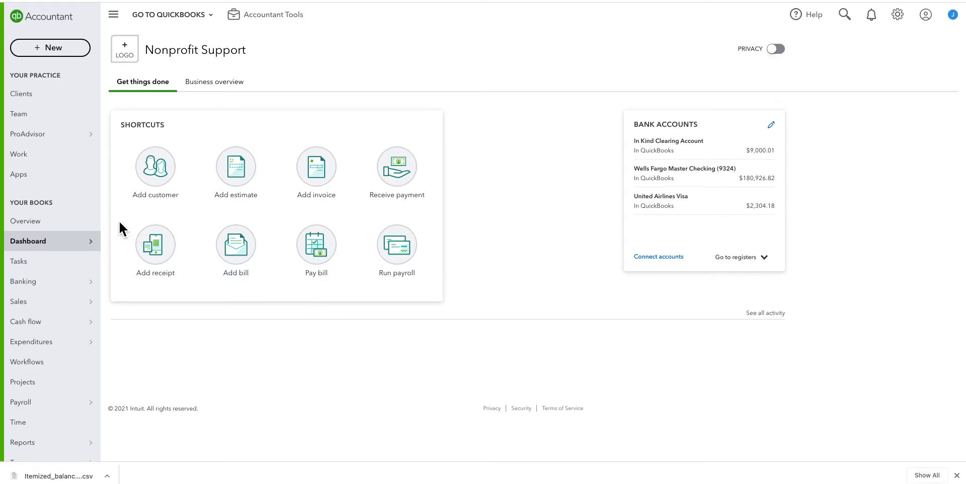
pyautogui.moveTo(40, 369)
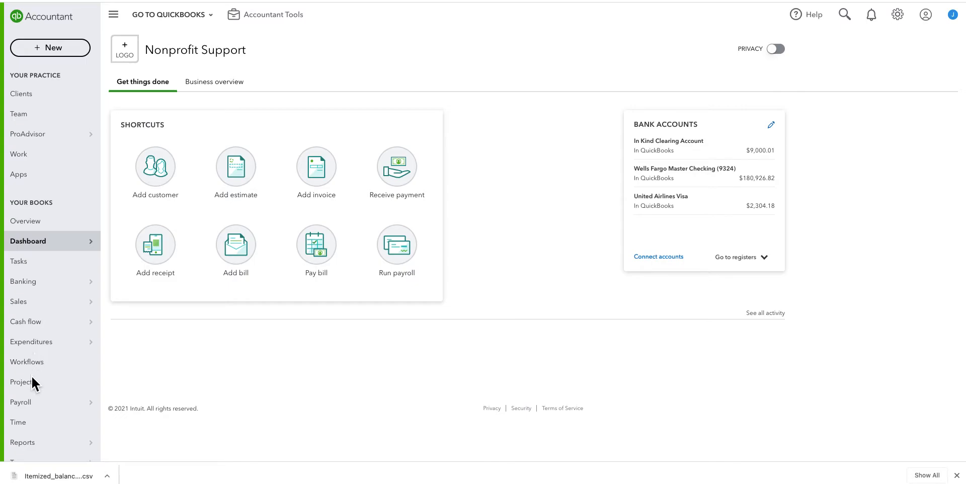
pyautogui.moveTo(32, 392)
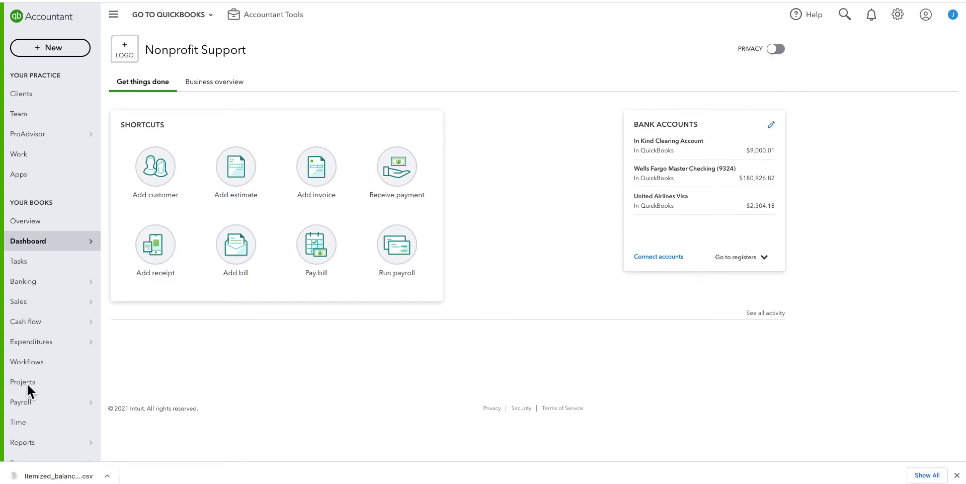
# - Open the Projects list for the Nonprofit Support company
pyautogui.click(22, 381)
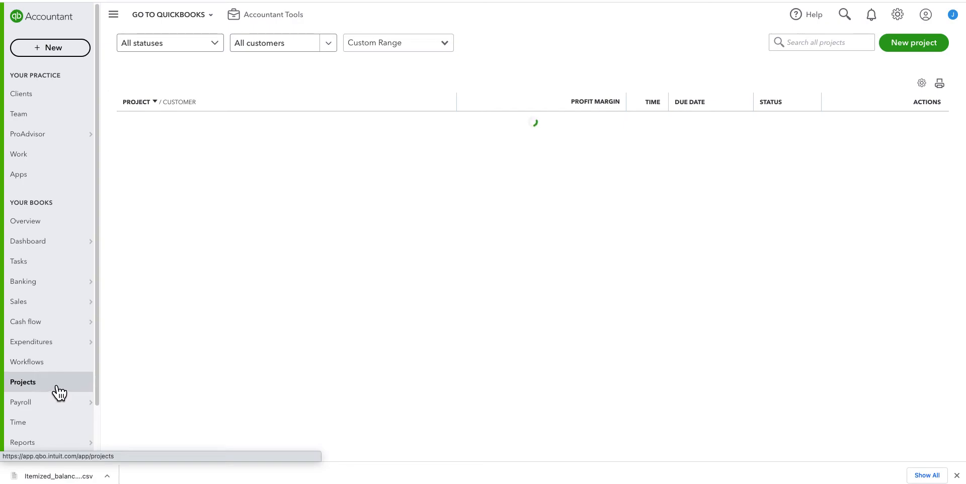
pyautogui.click(23, 382)
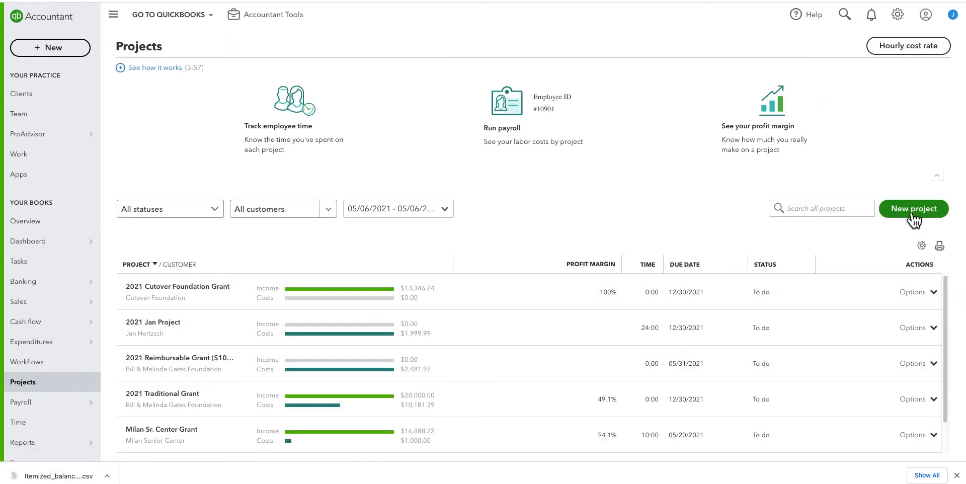
# - Draft a project 'Grant name' with client Bill & Melinda Gates Foundation, then close the form
pyautogui.click(914, 209)
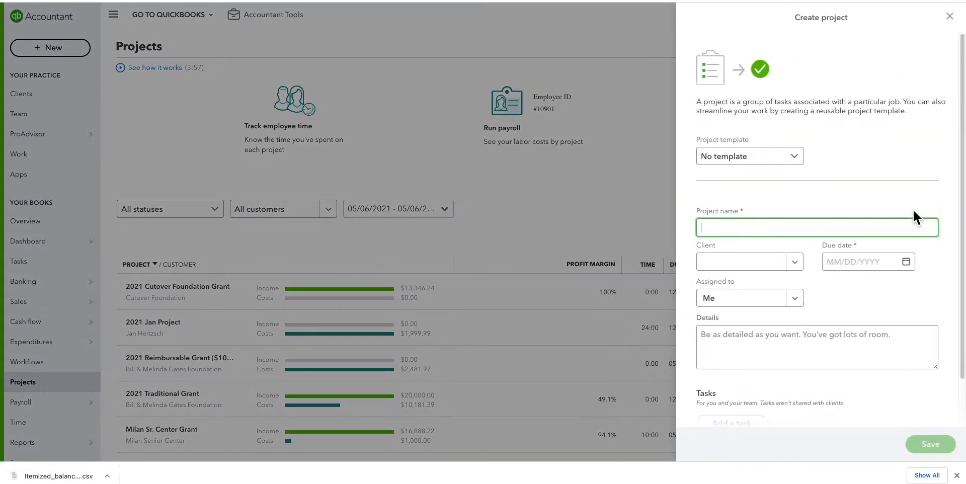
pyautogui.moveTo(750, 296)
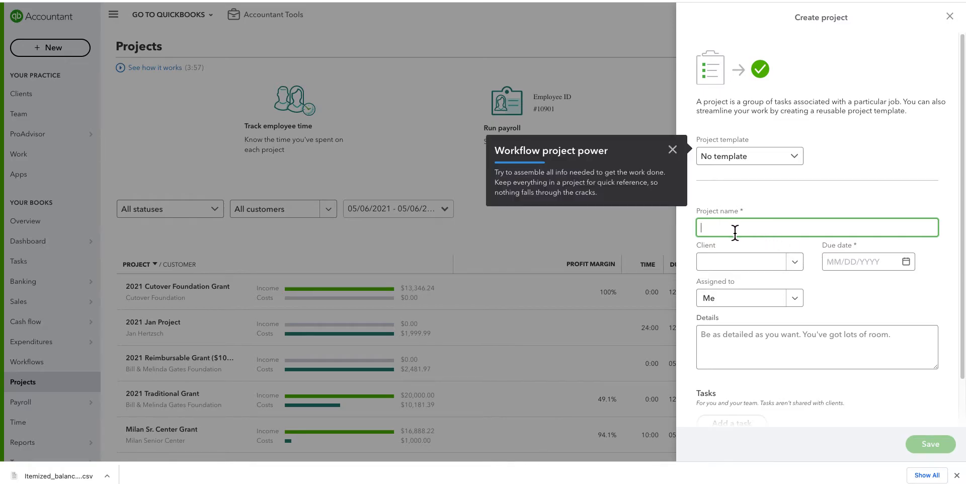
pyautogui.write('Grant name')
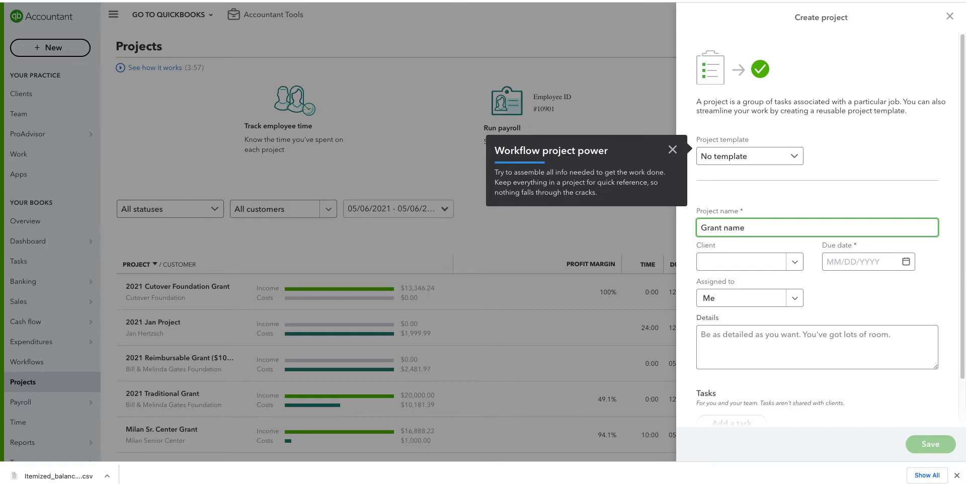
pyautogui.click(673, 149)
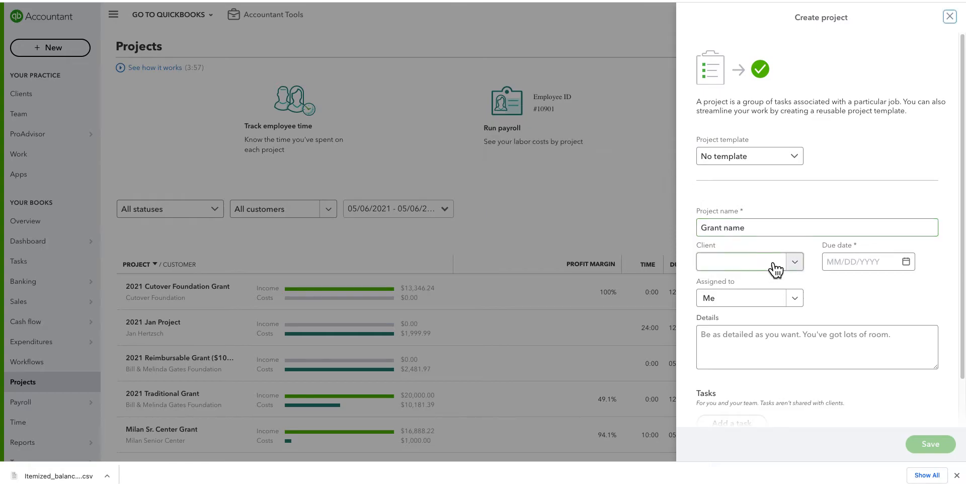
pyautogui.click(795, 261)
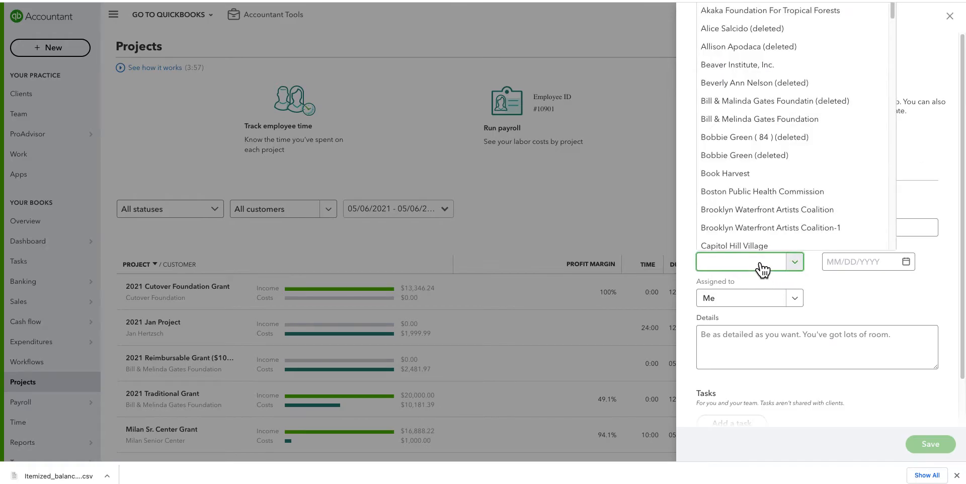
pyautogui.write('gate')
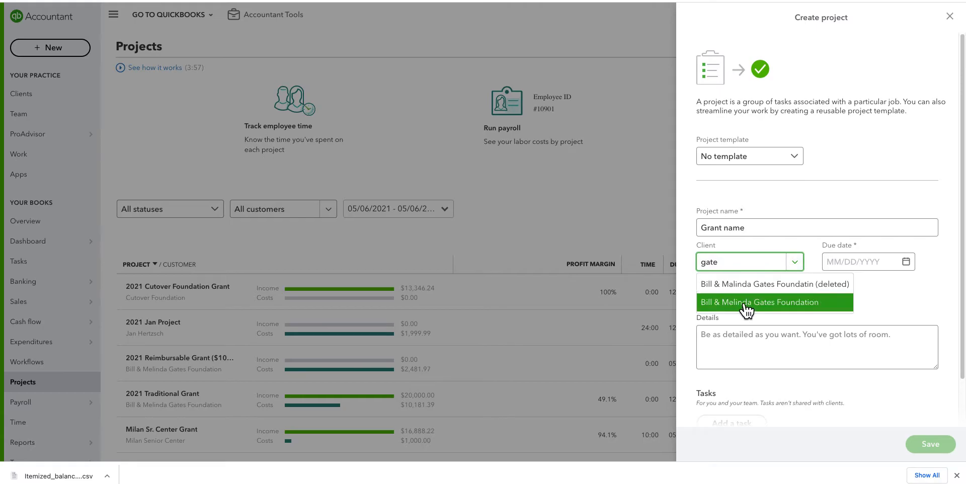
pyautogui.click(760, 303)
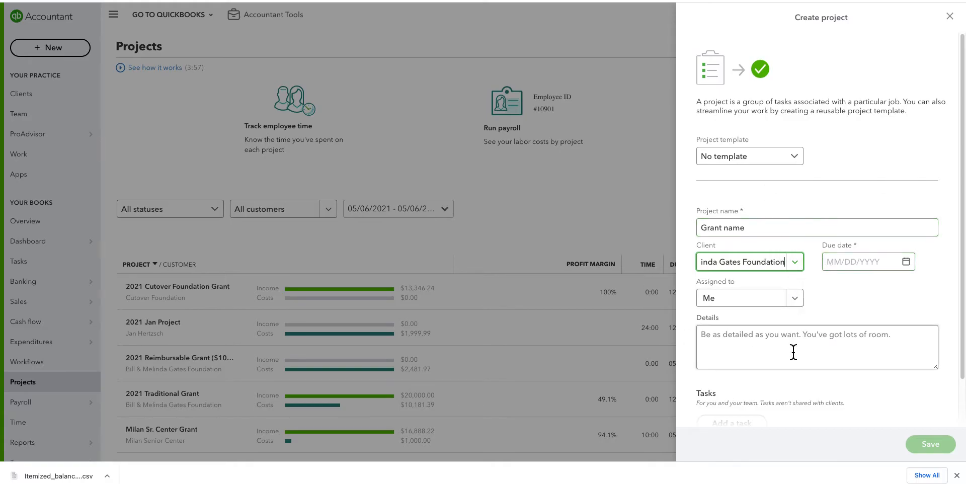
pyautogui.moveTo(942, 351)
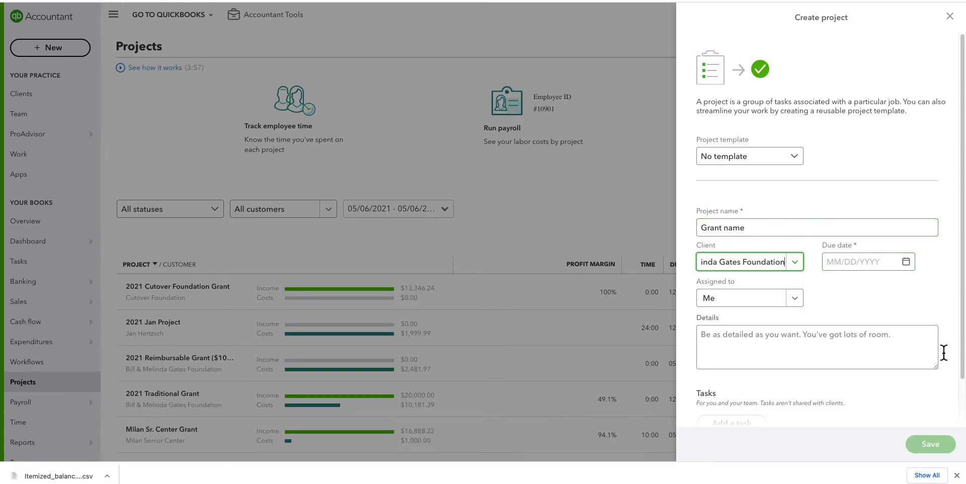
pyautogui.click(929, 444)
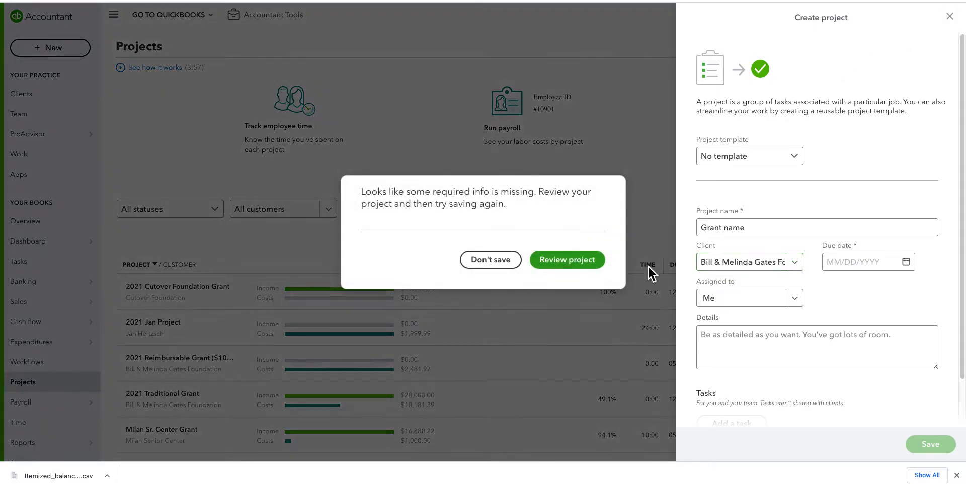
# - Discard the unsaved draft and open the 2021 Reimbursable Grant ($10,000) project
pyautogui.click(489, 259)
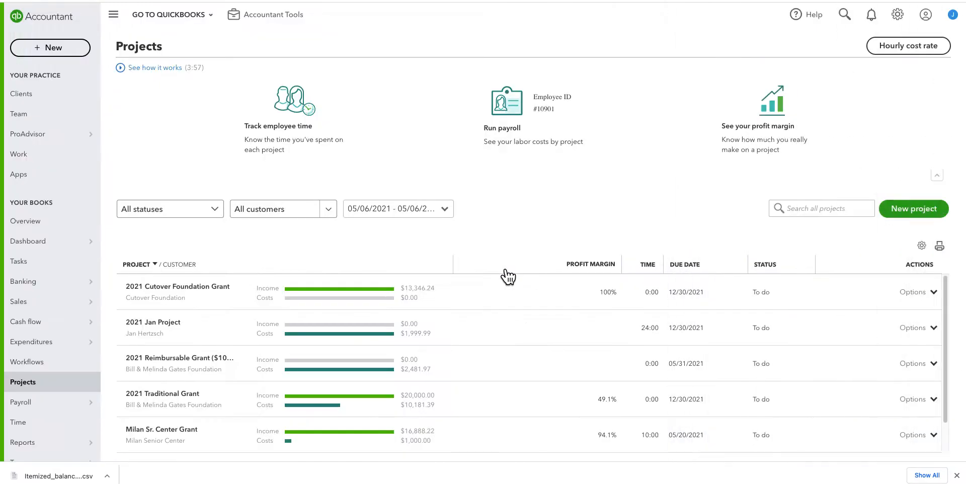
pyautogui.moveTo(197, 350)
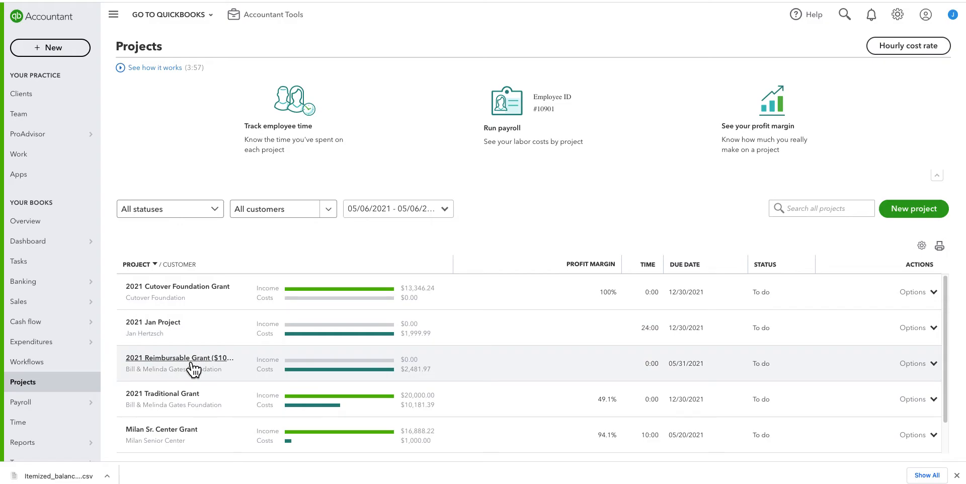
pyautogui.click(180, 358)
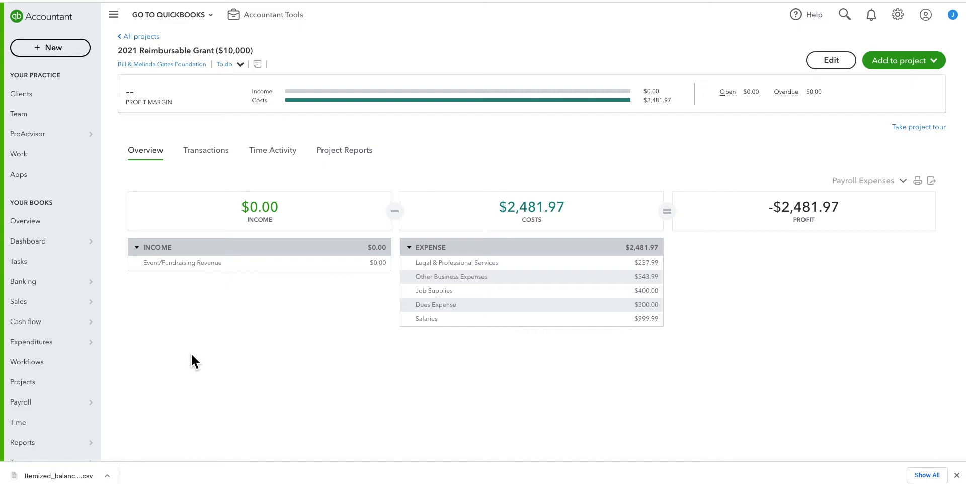
pyautogui.moveTo(749, 168)
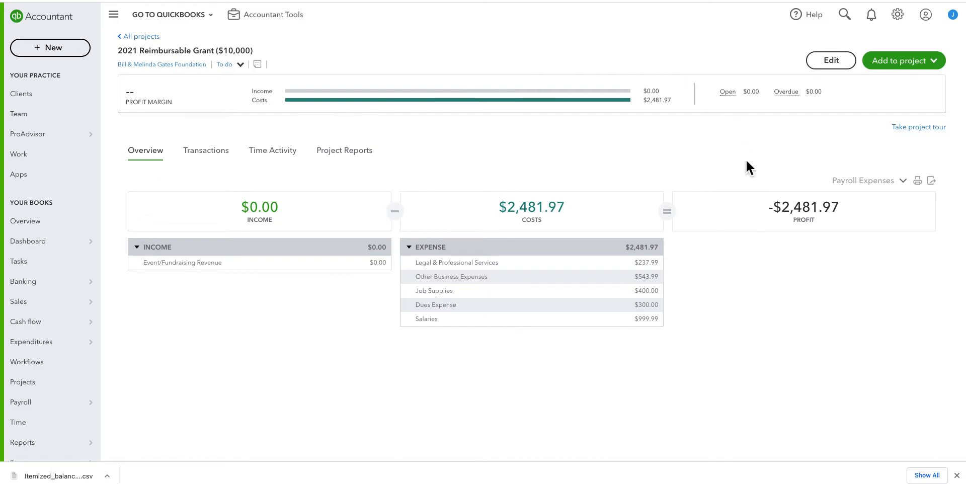
pyautogui.moveTo(236, 211)
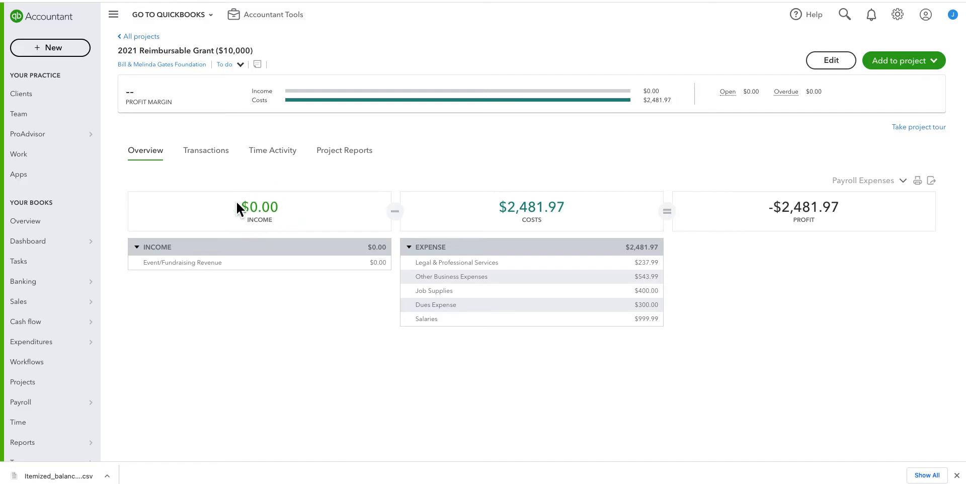
pyautogui.moveTo(482, 234)
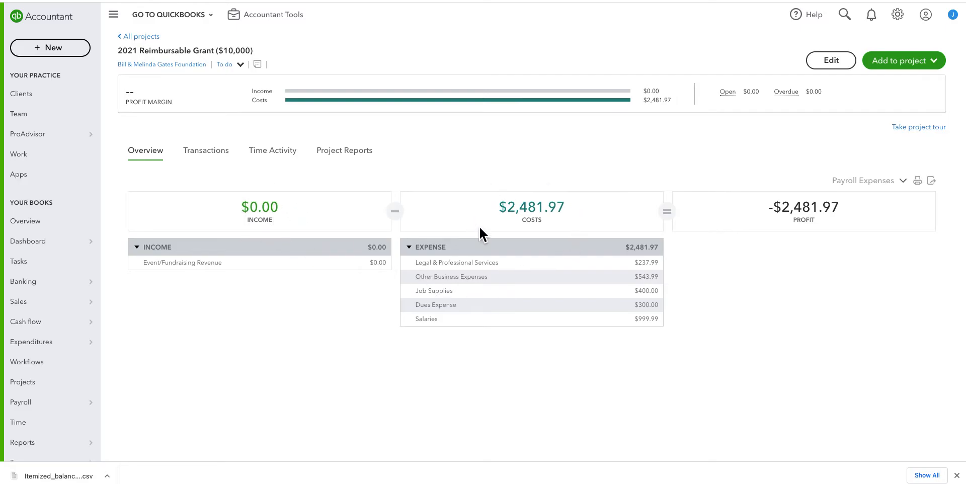
pyautogui.moveTo(576, 231)
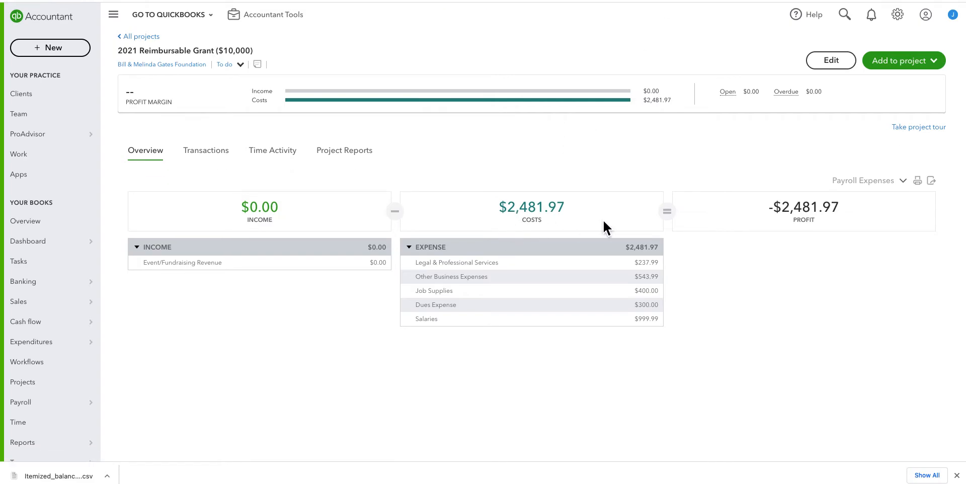
pyautogui.moveTo(783, 224)
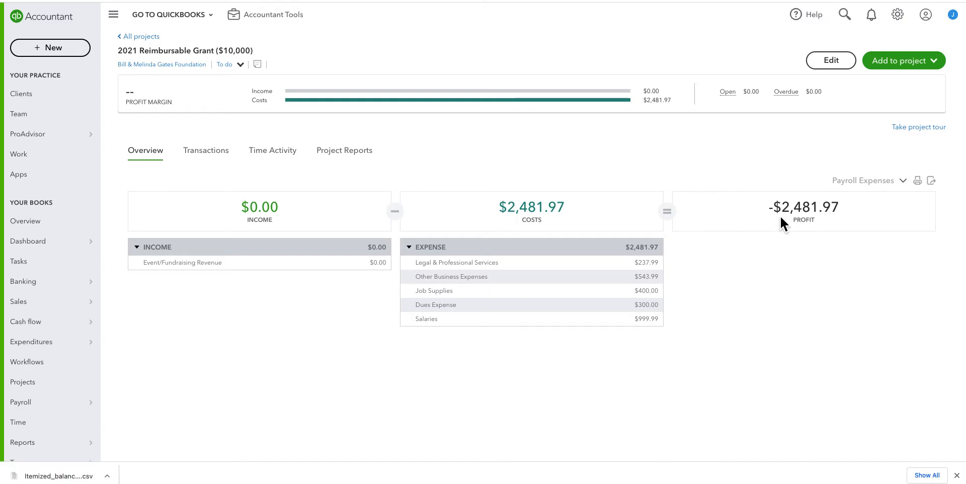
pyautogui.moveTo(816, 218)
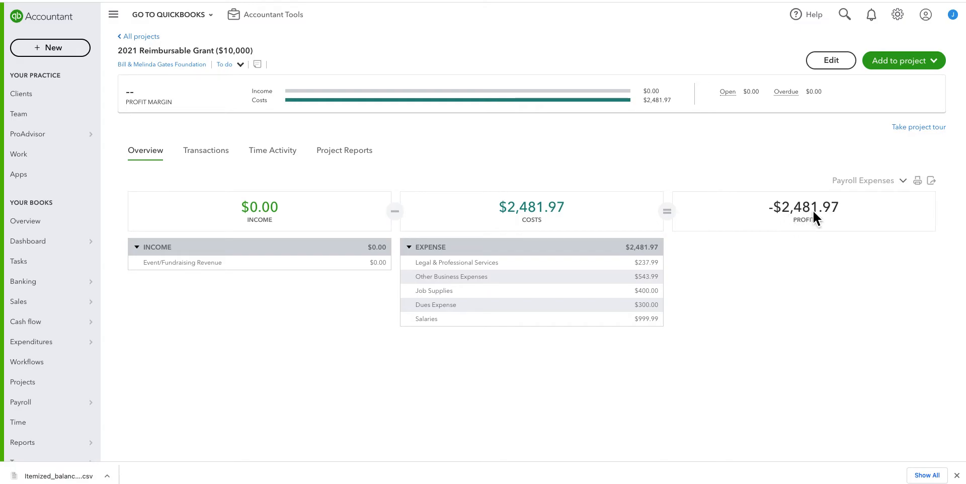
pyautogui.moveTo(834, 220)
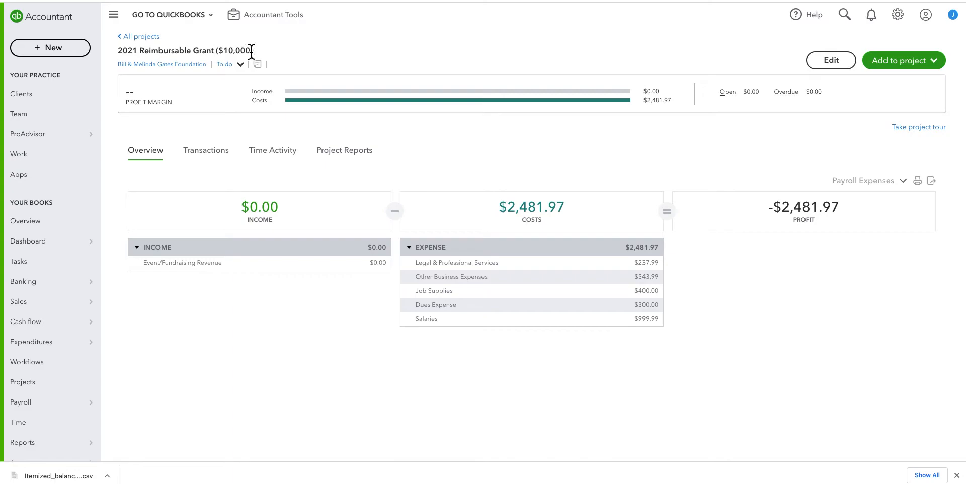
pyautogui.moveTo(258, 55)
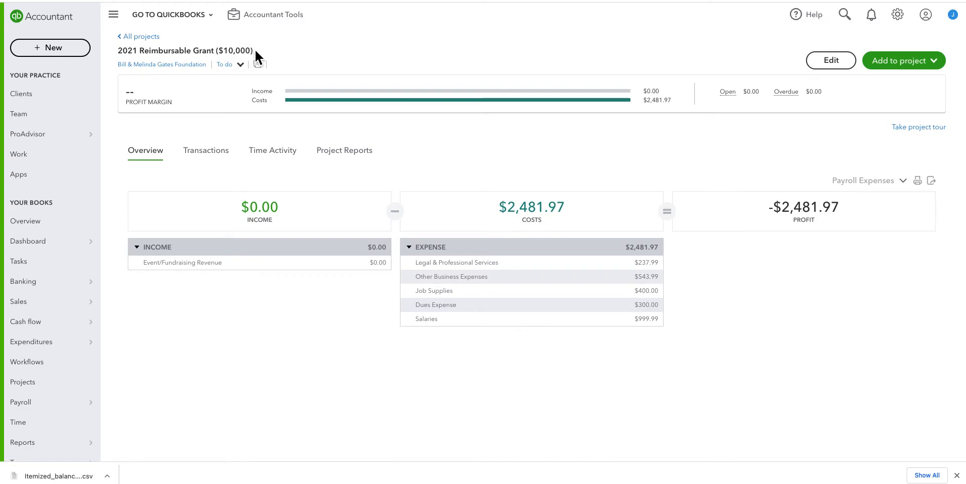
pyautogui.moveTo(244, 69)
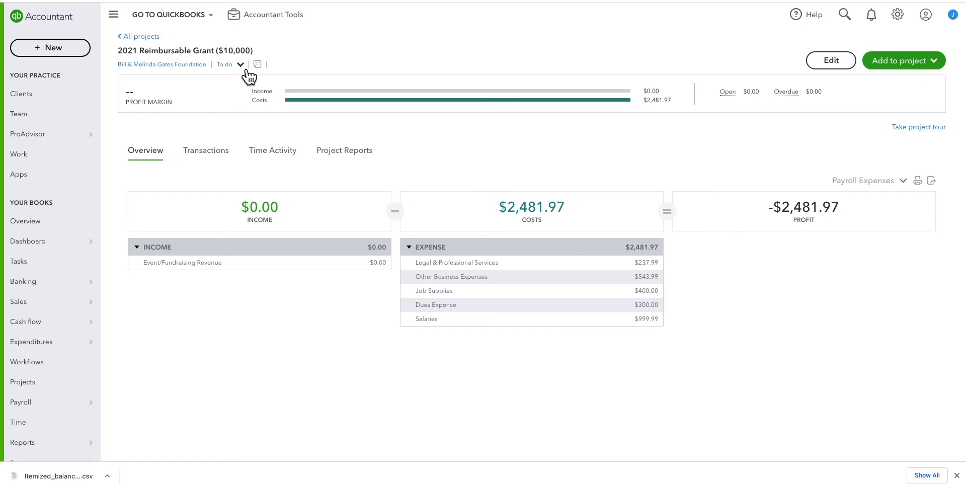
pyautogui.moveTo(343, 144)
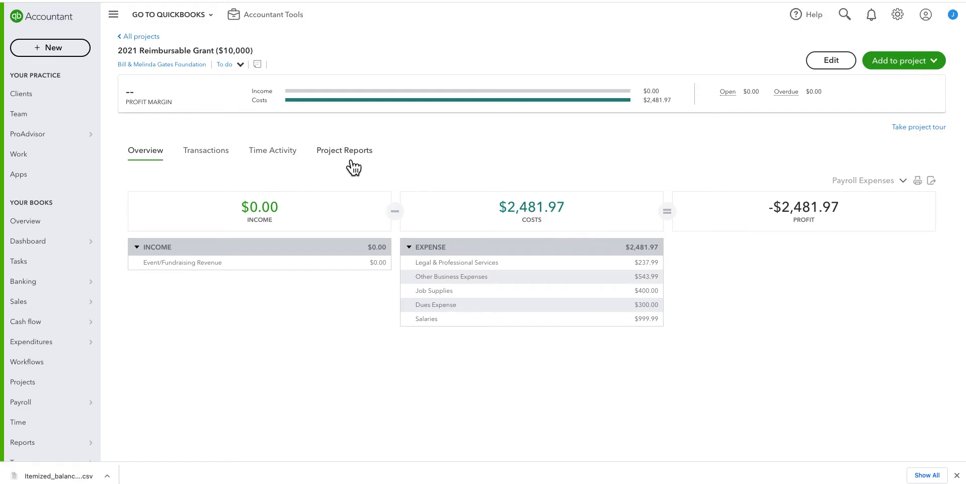
# - Open the grant's Project profitability report and drill into the $300.00 Dues Expense total
pyautogui.click(344, 150)
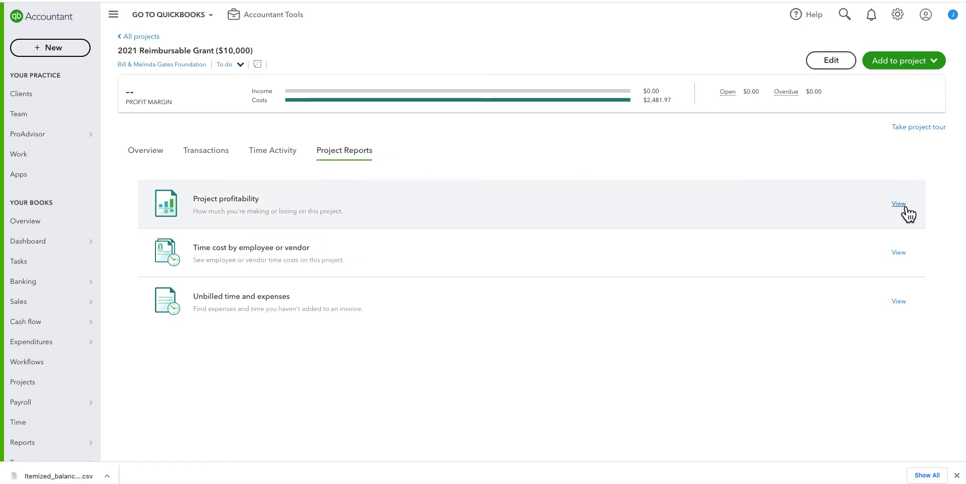
pyautogui.click(898, 203)
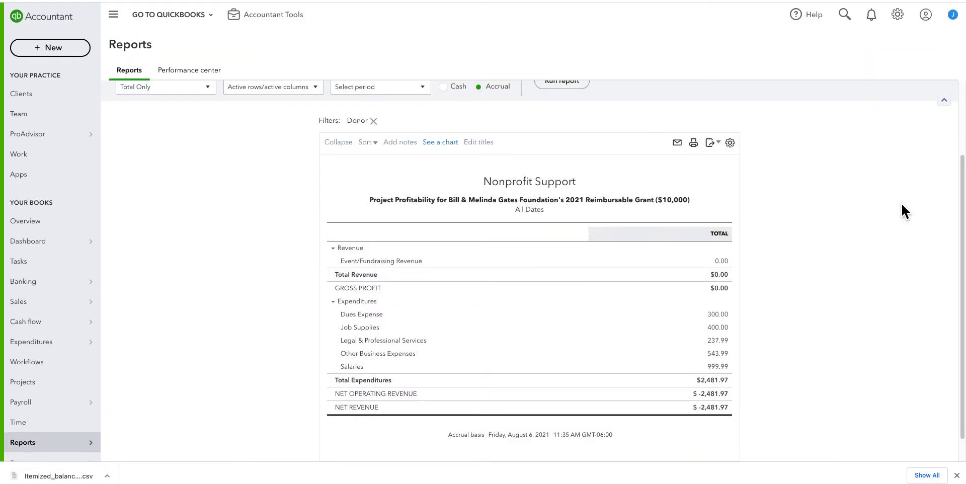
pyautogui.moveTo(485, 296)
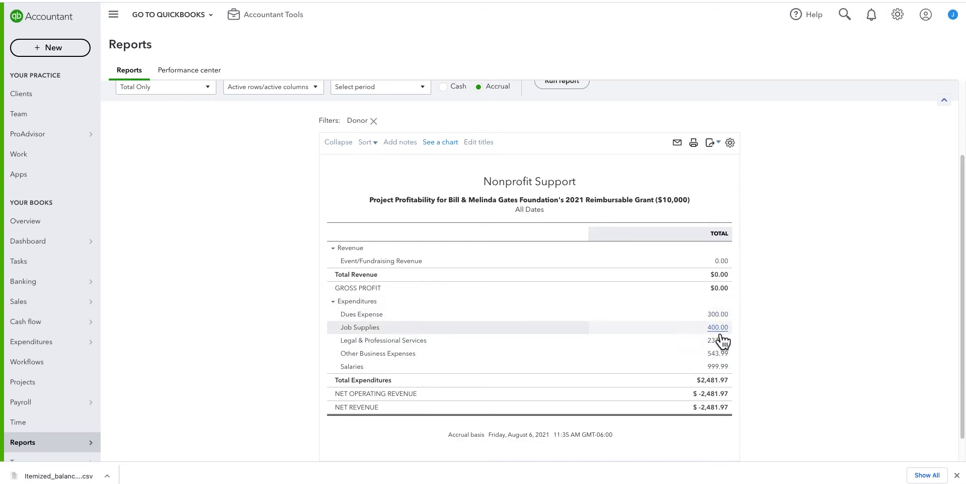
pyautogui.moveTo(717, 314)
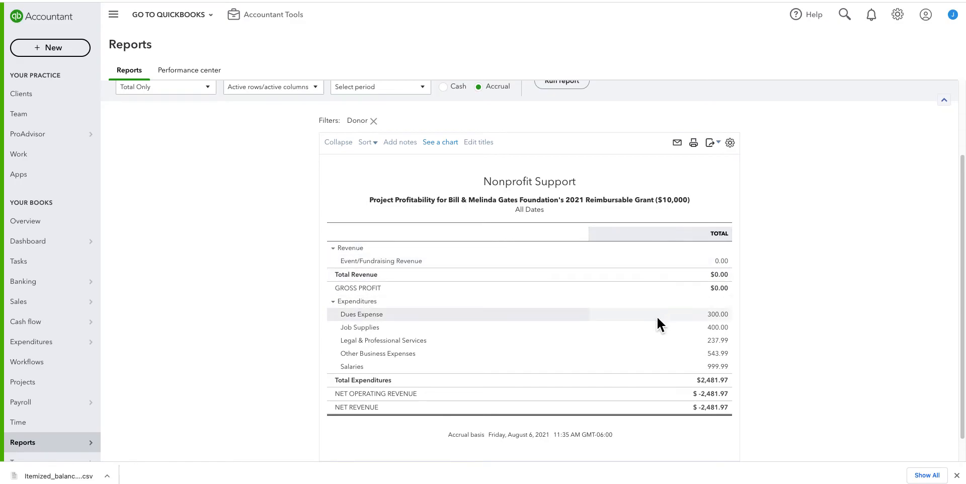
pyautogui.moveTo(718, 314)
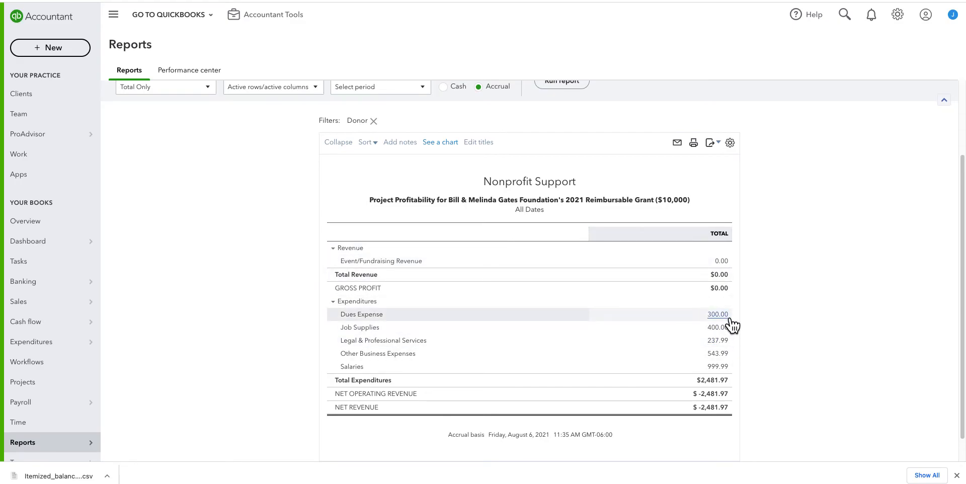
pyautogui.click(717, 315)
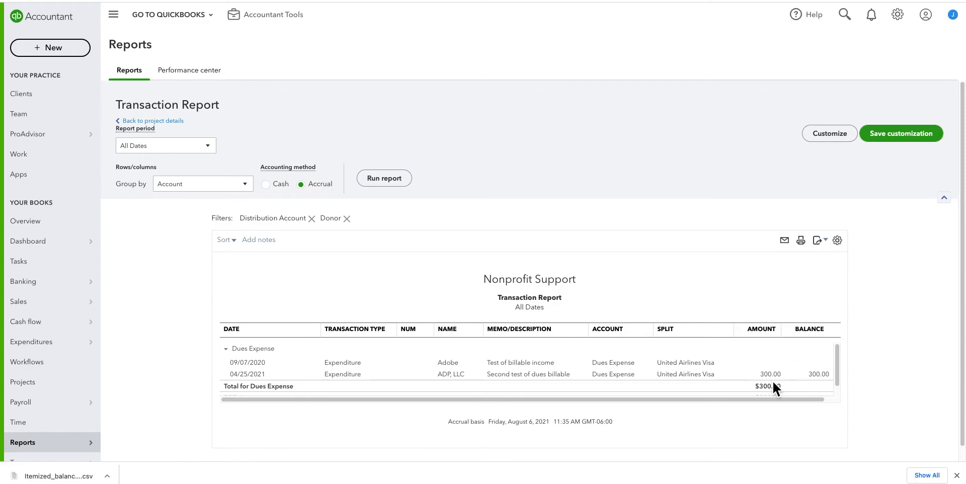
pyautogui.moveTo(770, 374)
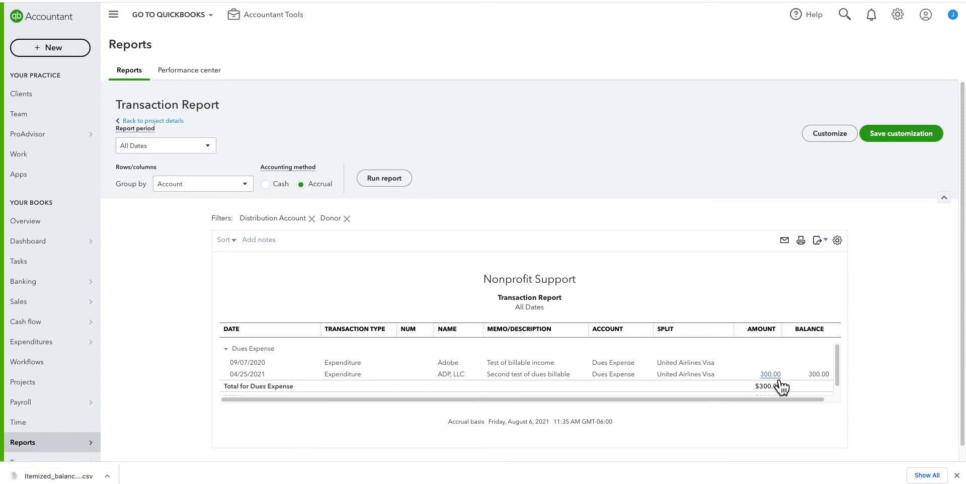
# - Assign the $300.00 ADP, LLC Dues Expense line to 2021 Reimbursable Grant ($10,000)
pyautogui.click(771, 374)
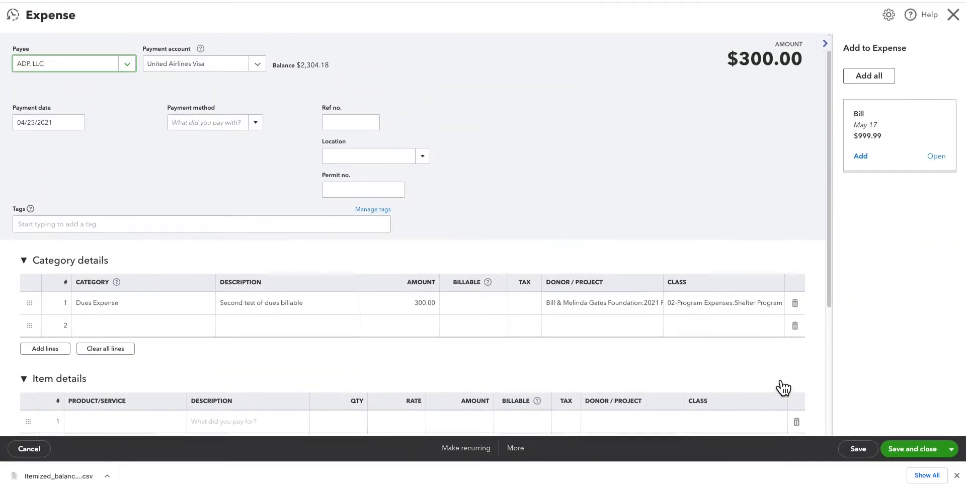
pyautogui.moveTo(38, 45)
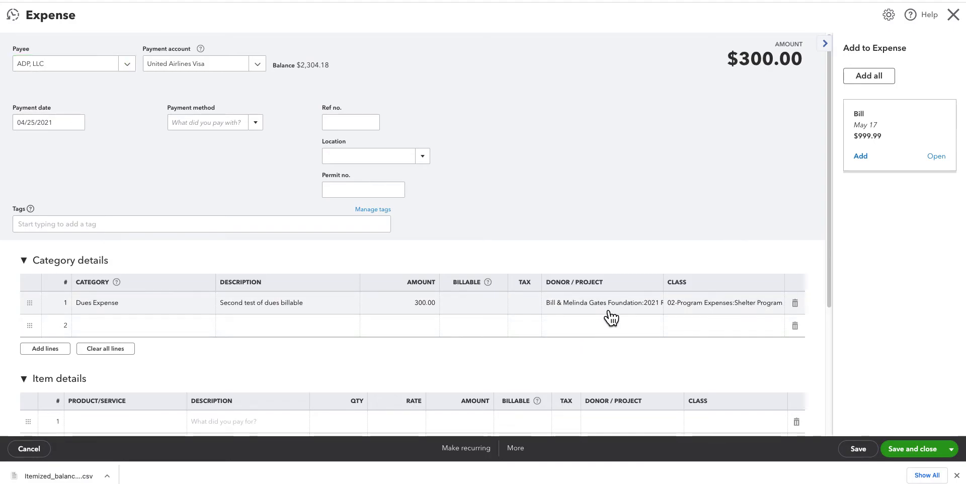
pyautogui.click(604, 302)
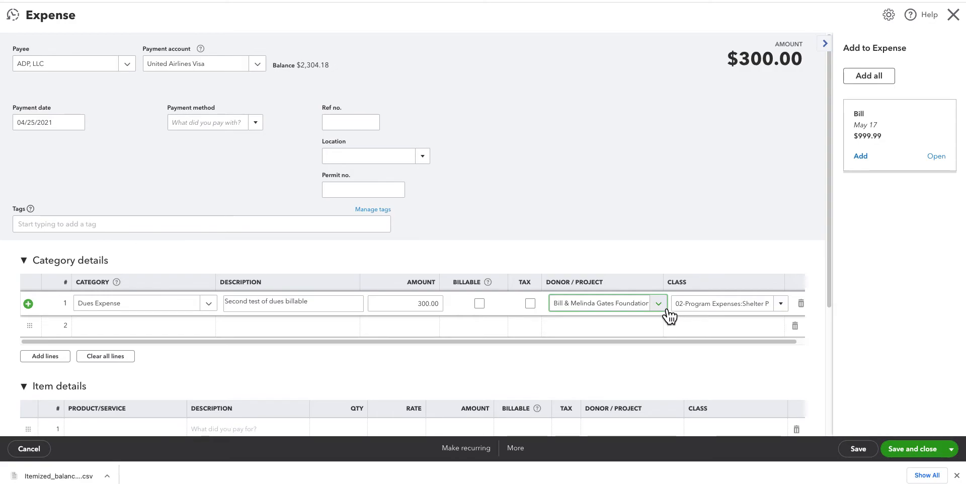
pyautogui.click(658, 303)
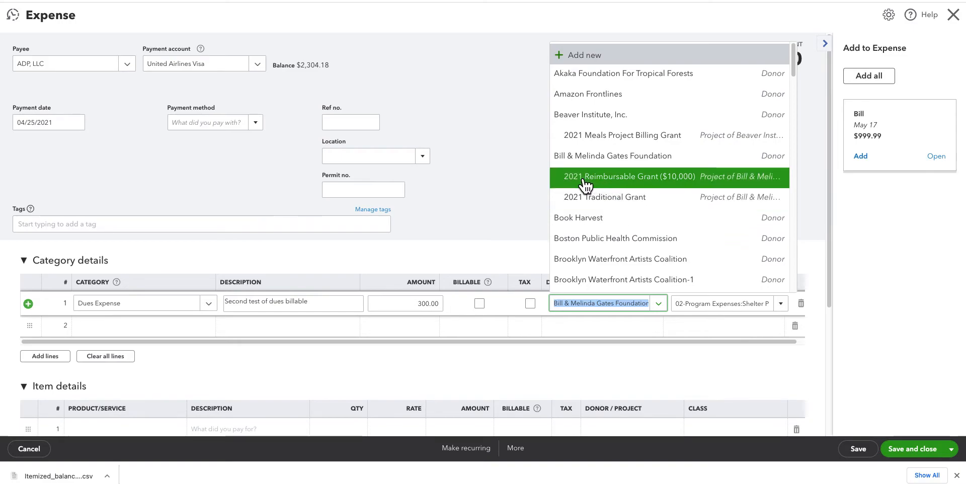
pyautogui.moveTo(652, 193)
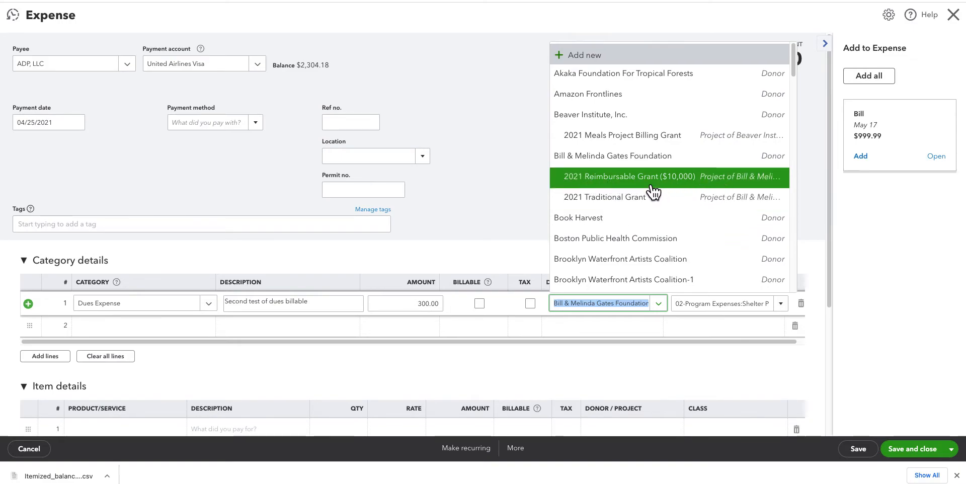
pyautogui.moveTo(598, 155)
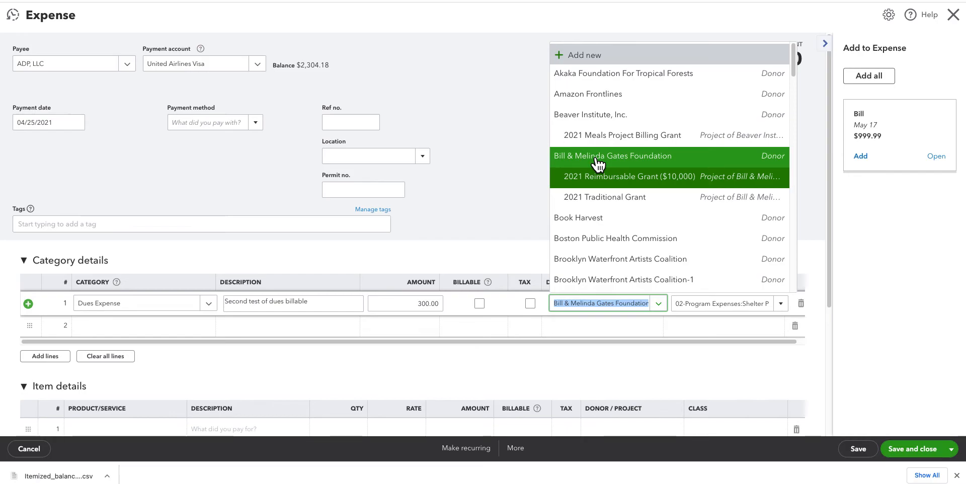
pyautogui.moveTo(497, 174)
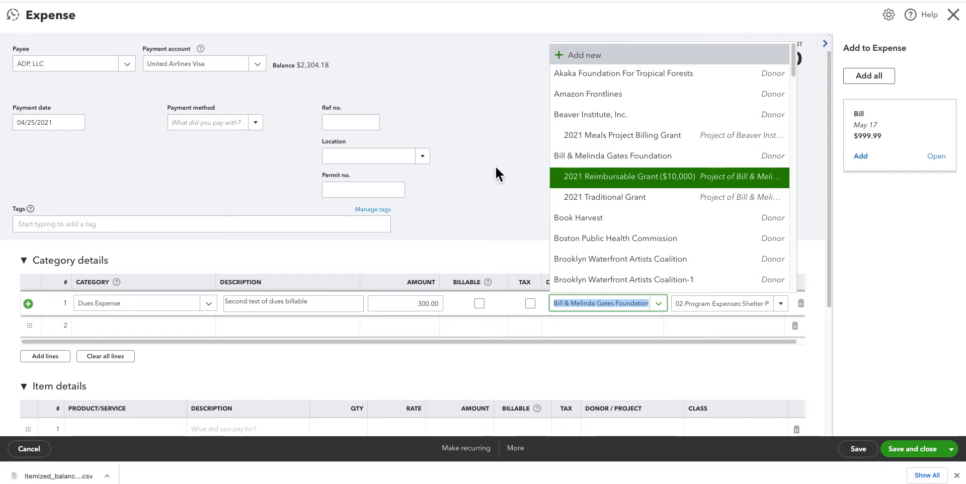
pyautogui.click(625, 177)
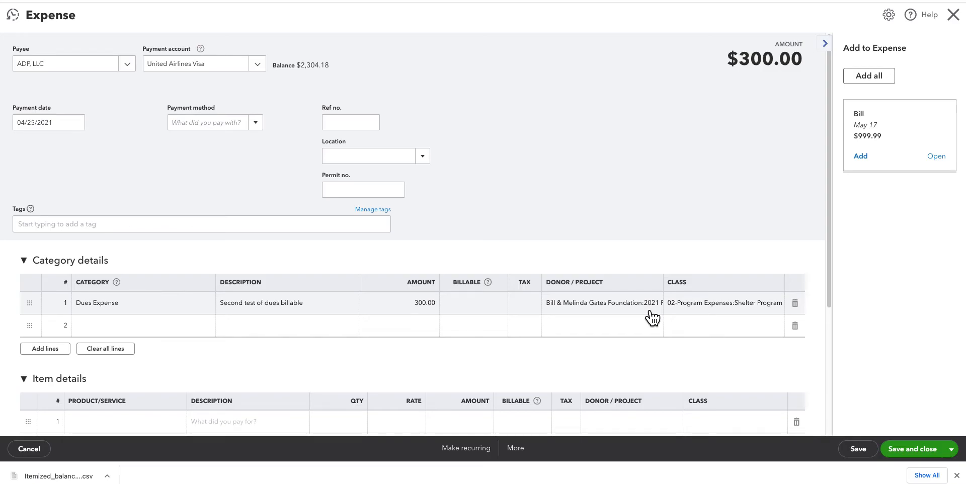
pyautogui.moveTo(577, 313)
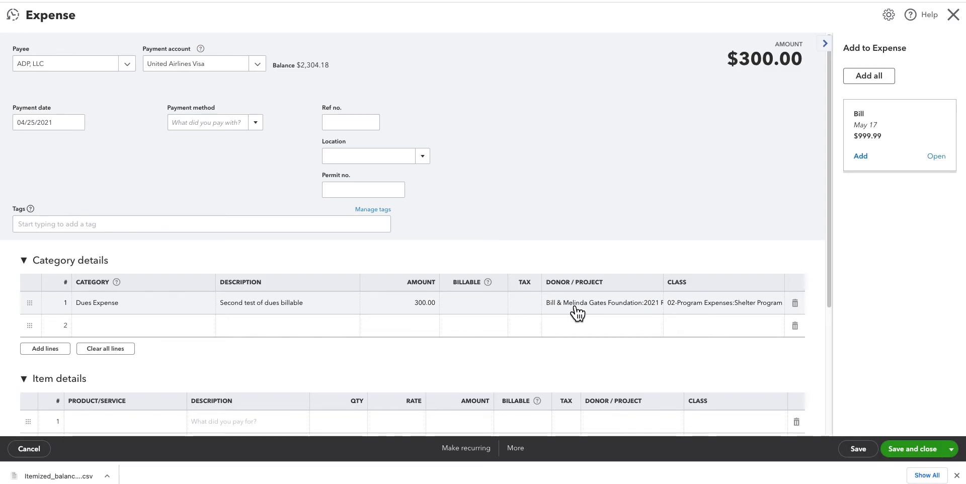
pyautogui.click(601, 303)
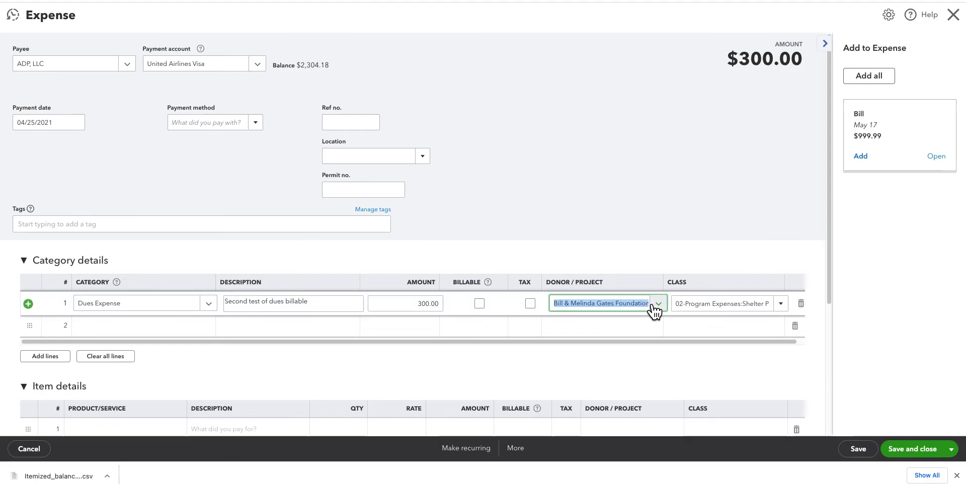
pyautogui.click(658, 303)
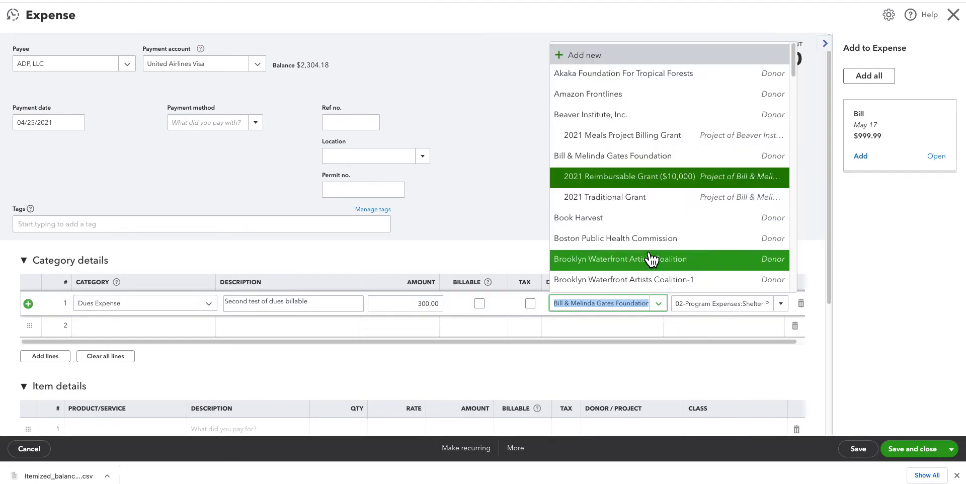
pyautogui.moveTo(616, 155)
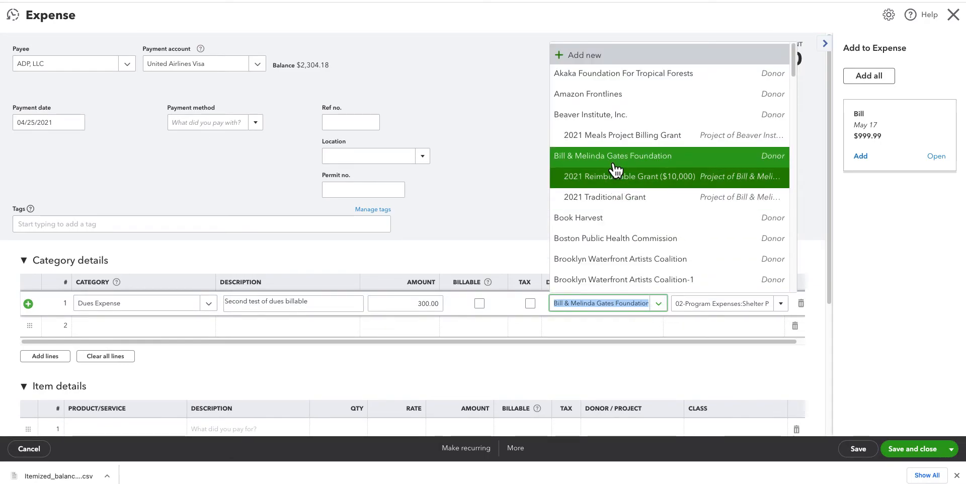
pyautogui.moveTo(747, 184)
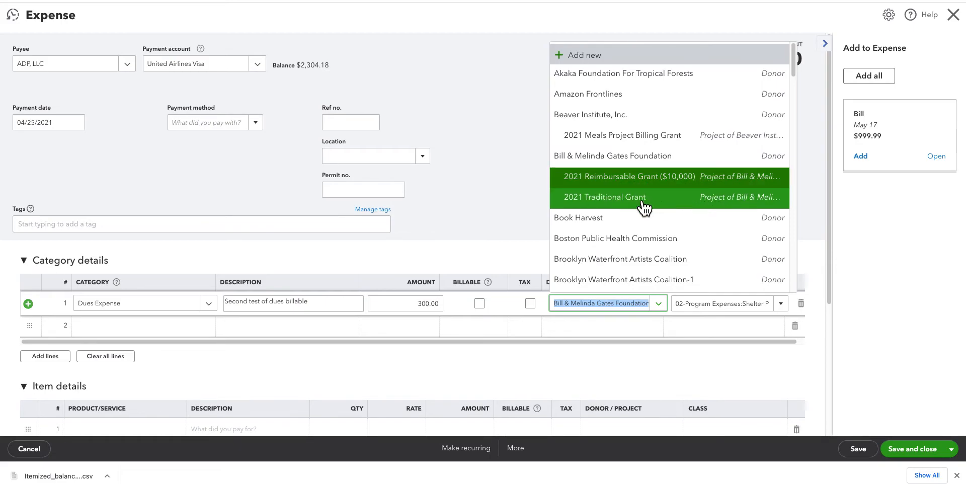
pyautogui.moveTo(656, 185)
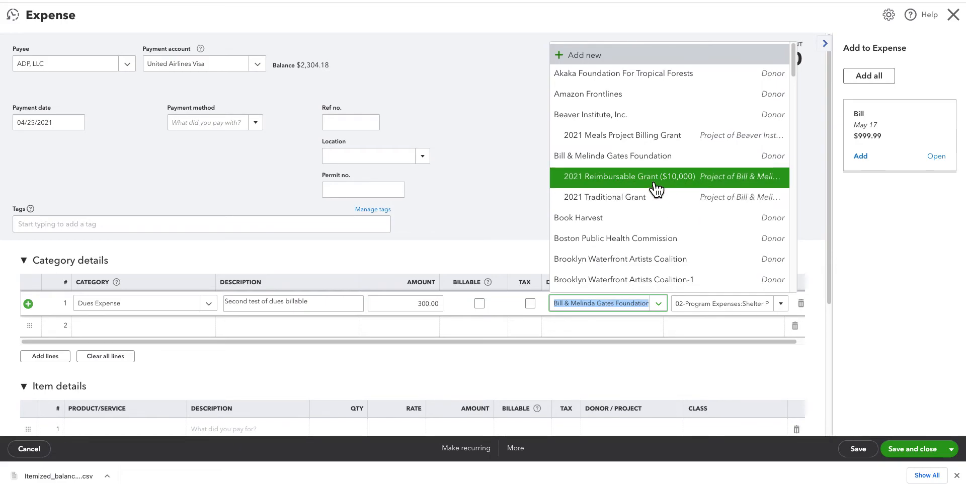
pyautogui.click(625, 177)
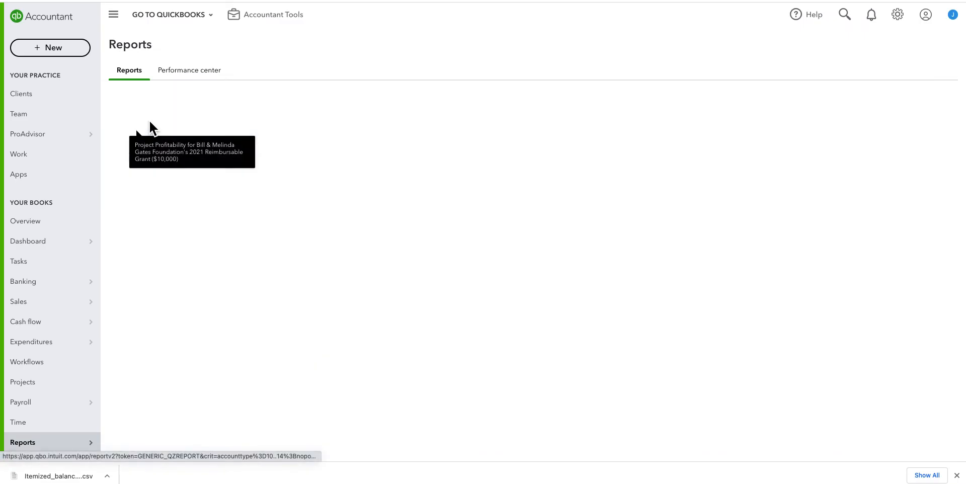
pyautogui.click(192, 152)
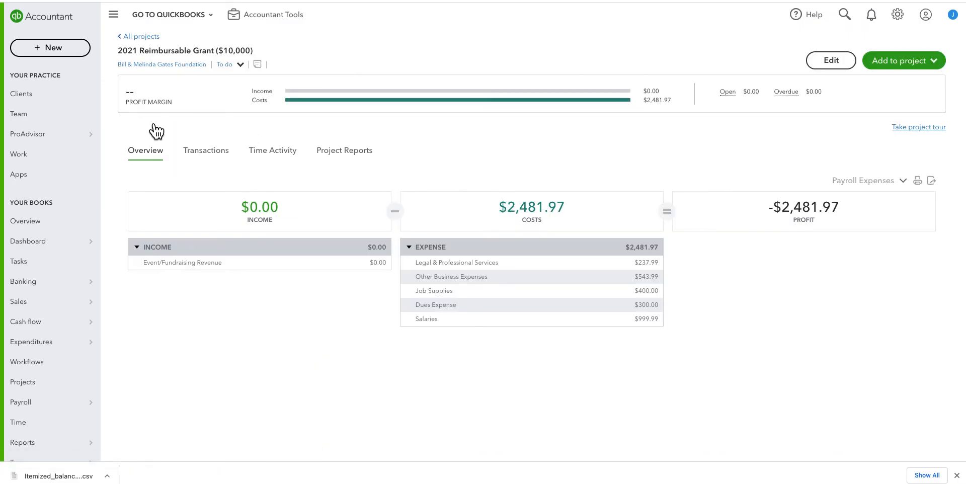
pyautogui.moveTo(524, 236)
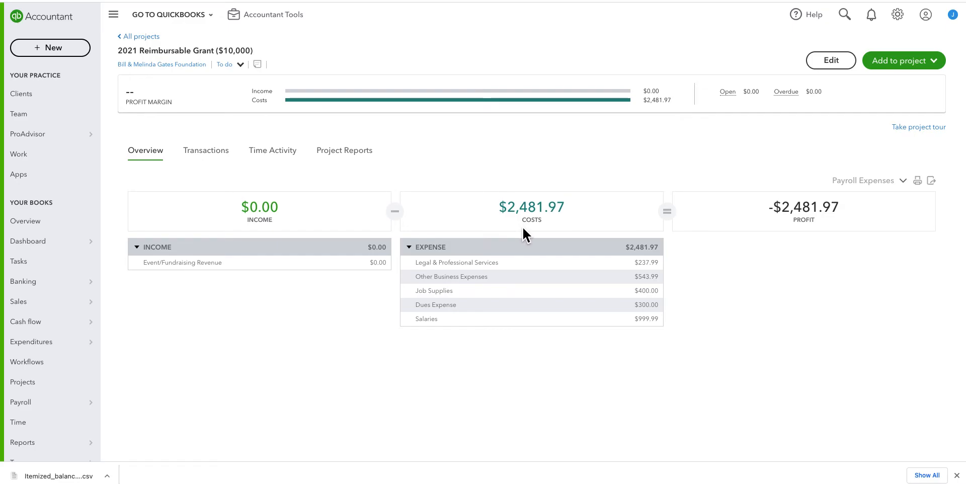
pyautogui.moveTo(522, 223)
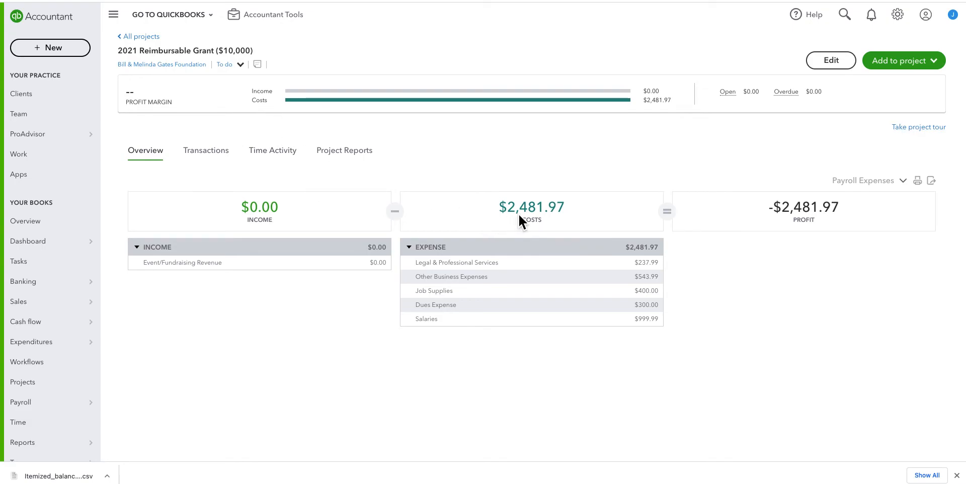
pyautogui.moveTo(185, 65)
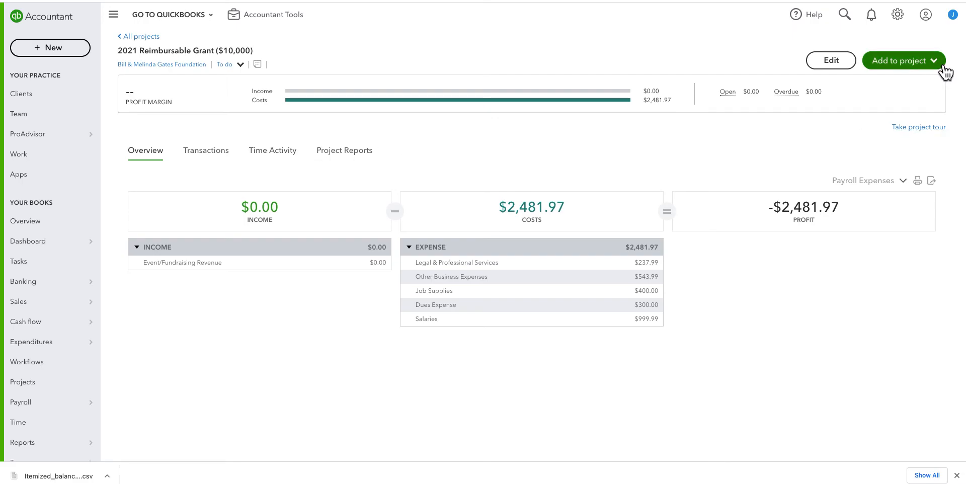
pyautogui.click(903, 60)
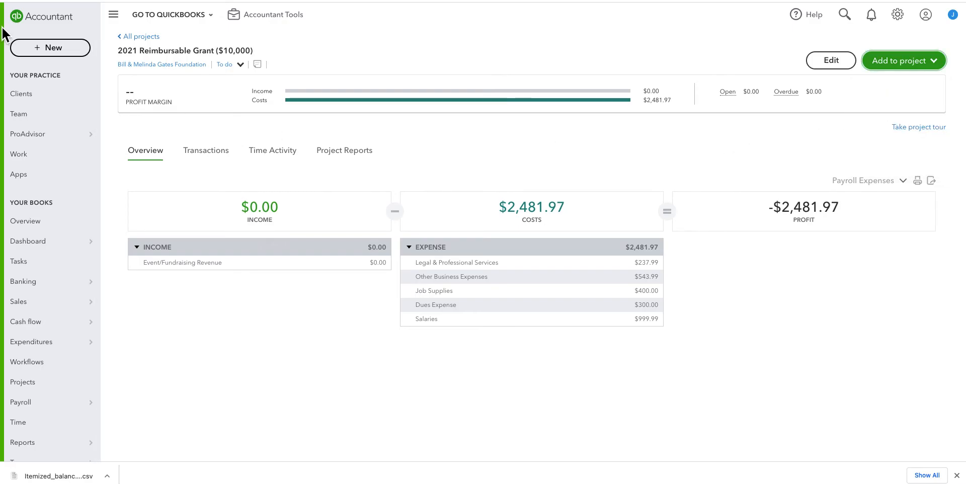
pyautogui.click(50, 48)
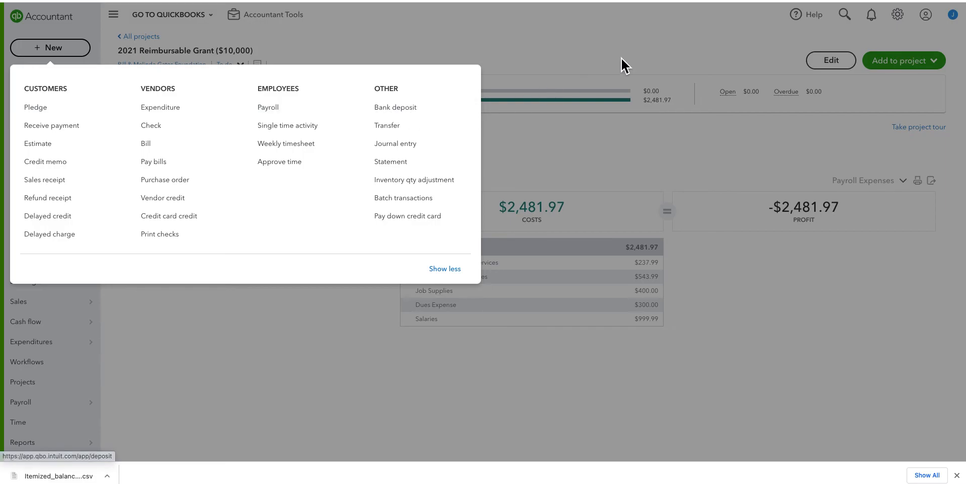
pyautogui.click(903, 60)
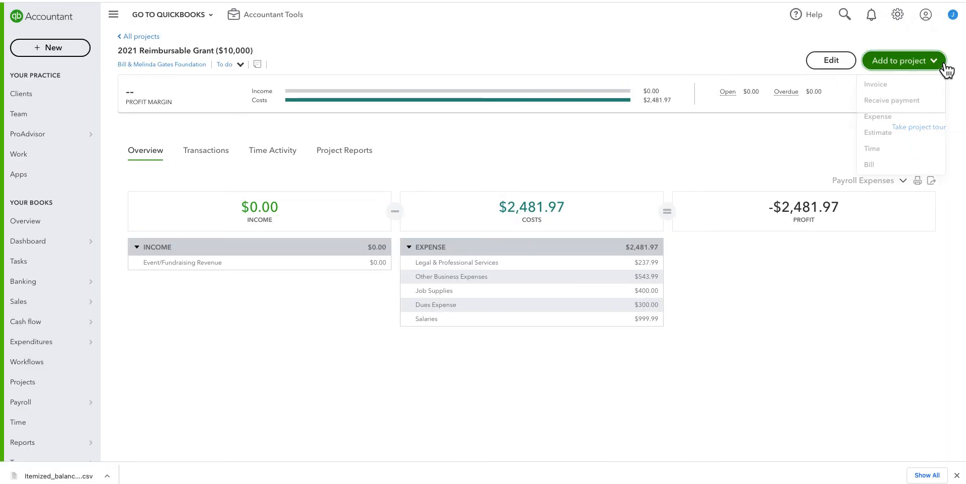
pyautogui.click(875, 84)
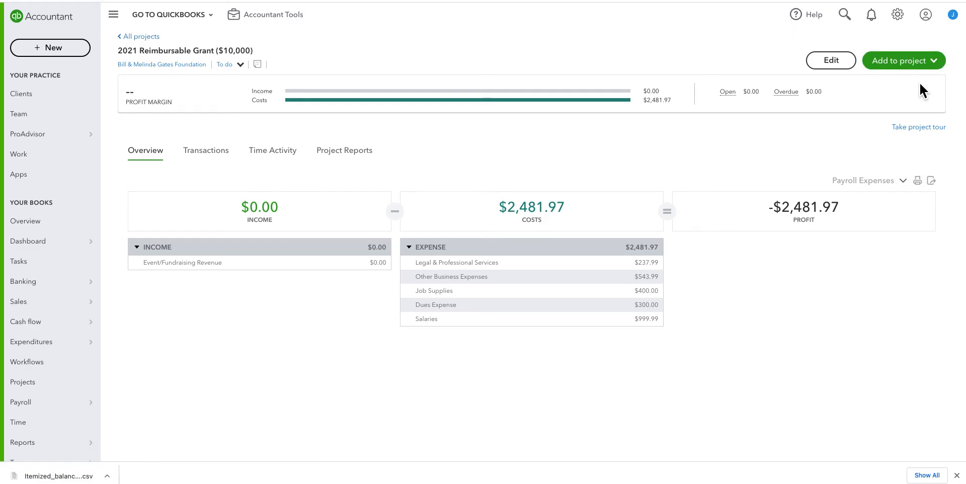
pyautogui.click(899, 61)
pyautogui.write('grant')
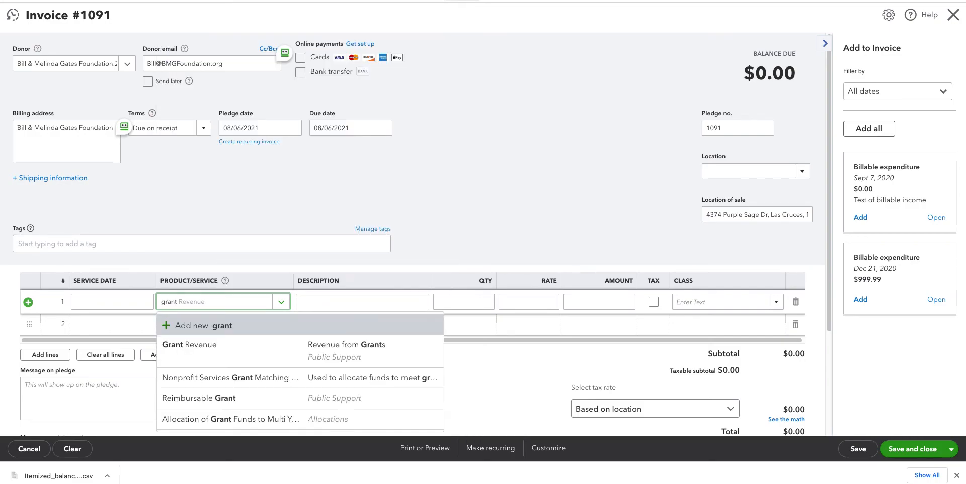
pyautogui.moveTo(194, 350)
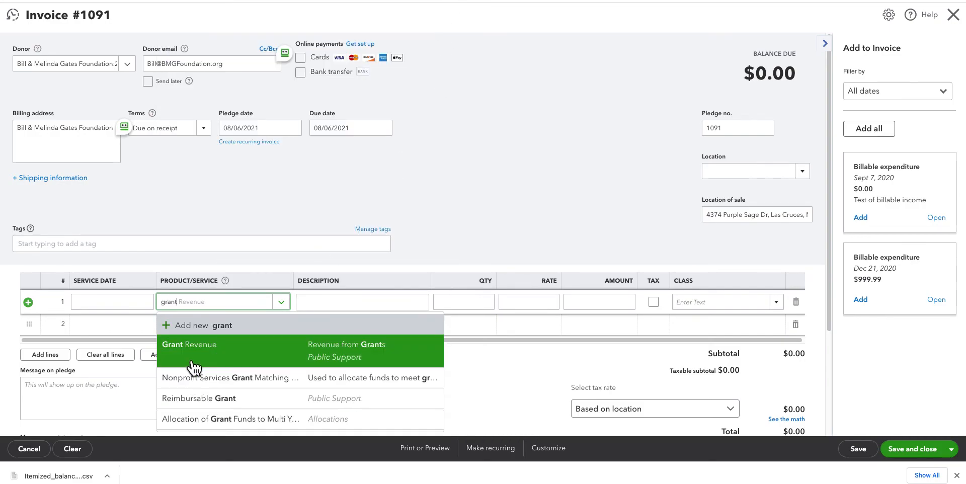
# - Save invoice 1091 charging $2,481.97 to Grant Revenue
pyautogui.click(189, 344)
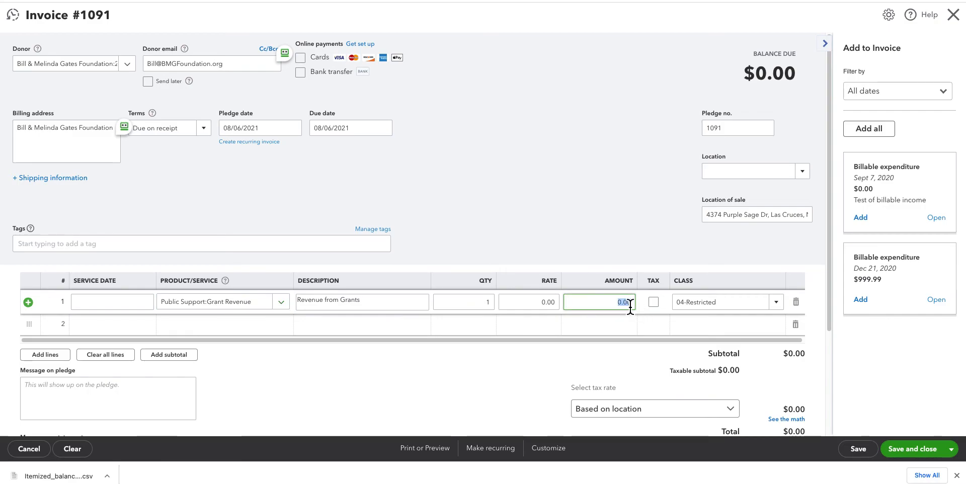
pyautogui.write('2481')
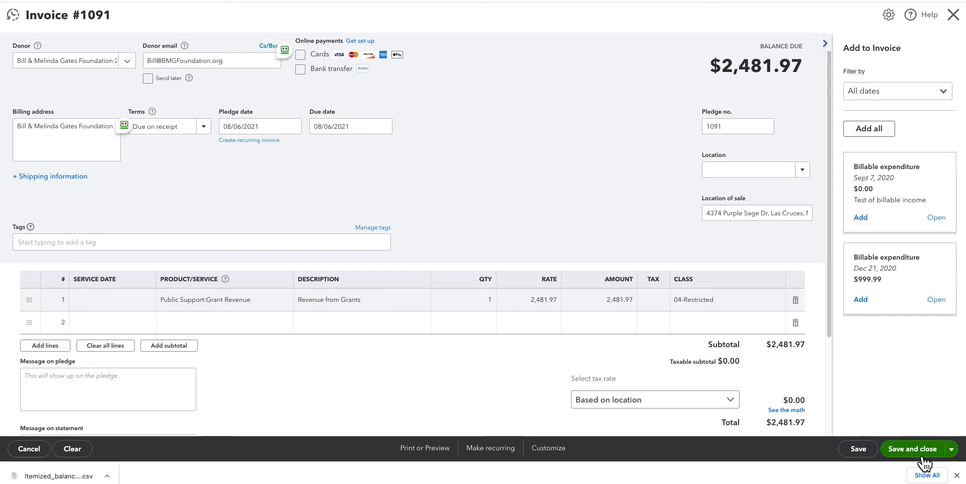
pyautogui.click(911, 448)
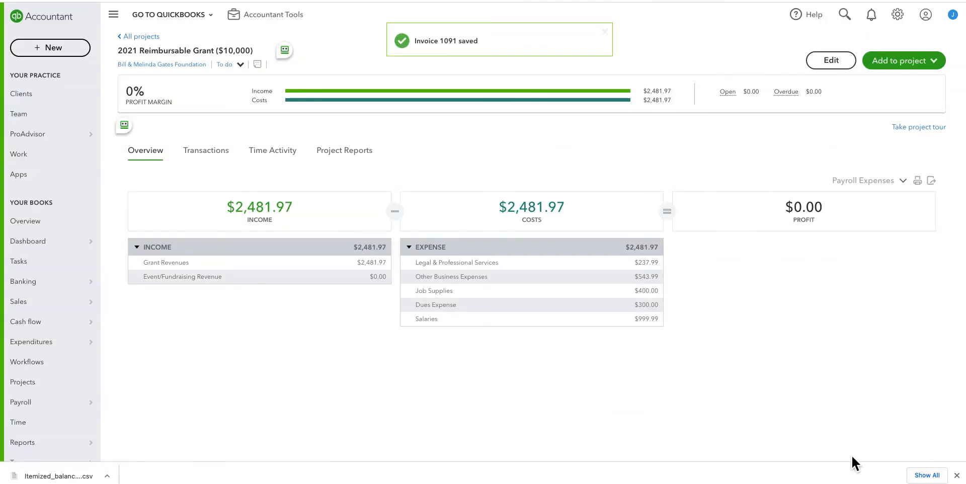
pyautogui.moveTo(263, 218)
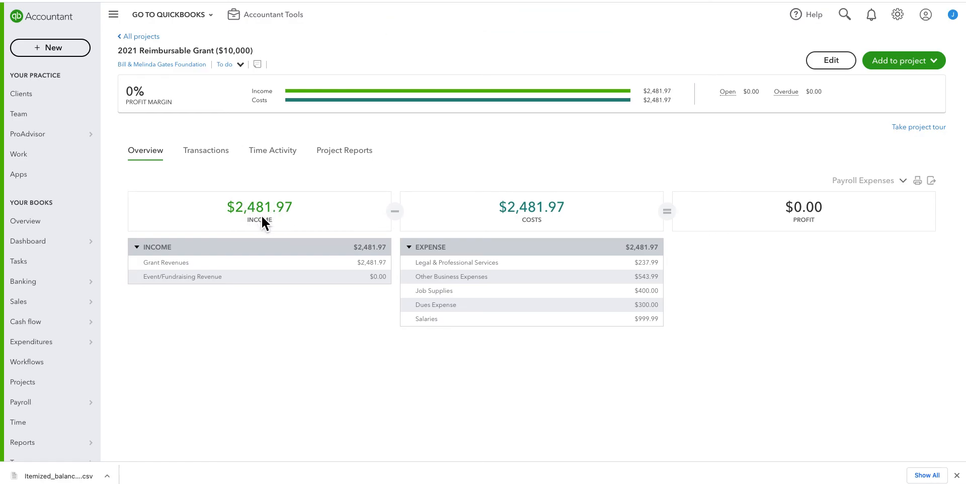
pyautogui.moveTo(532, 225)
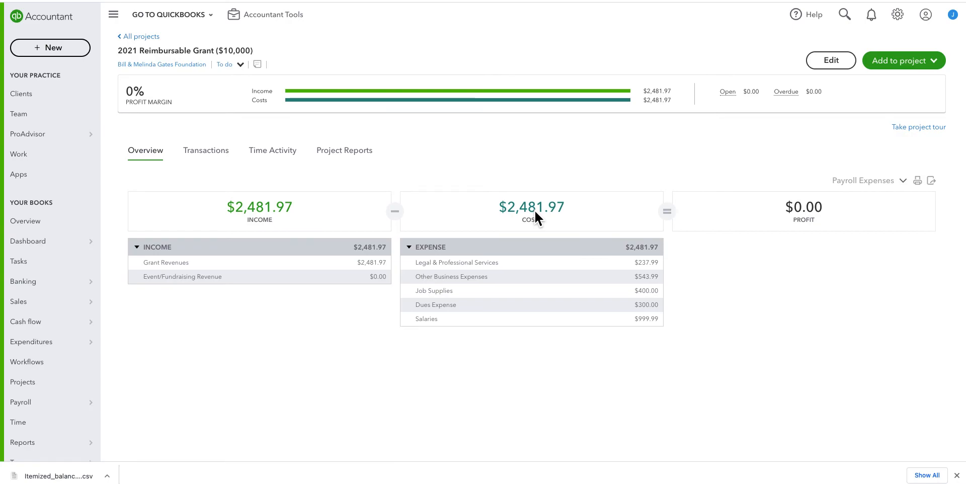
pyautogui.moveTo(795, 190)
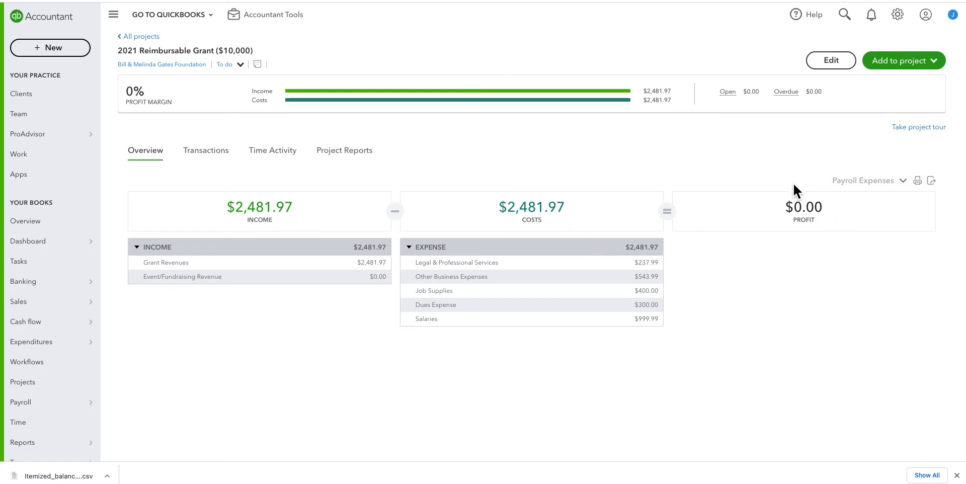
pyautogui.moveTo(739, 225)
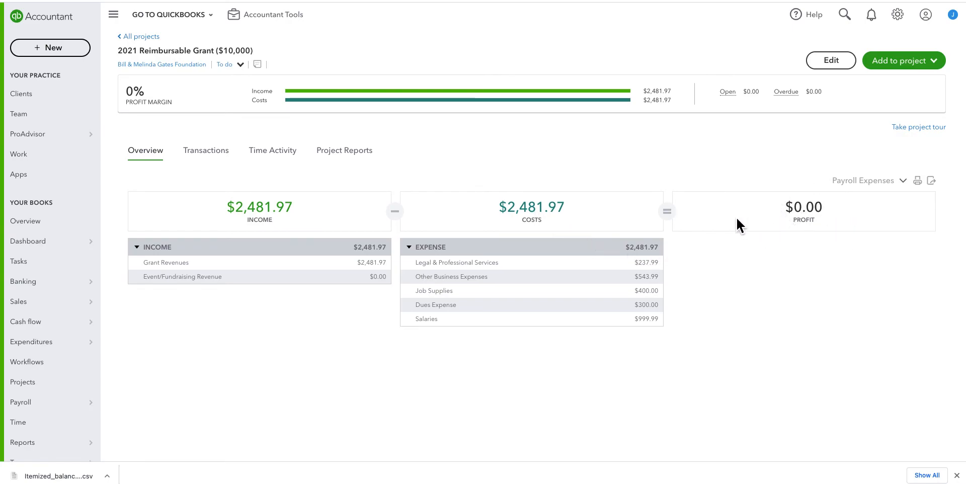
pyautogui.moveTo(302, 222)
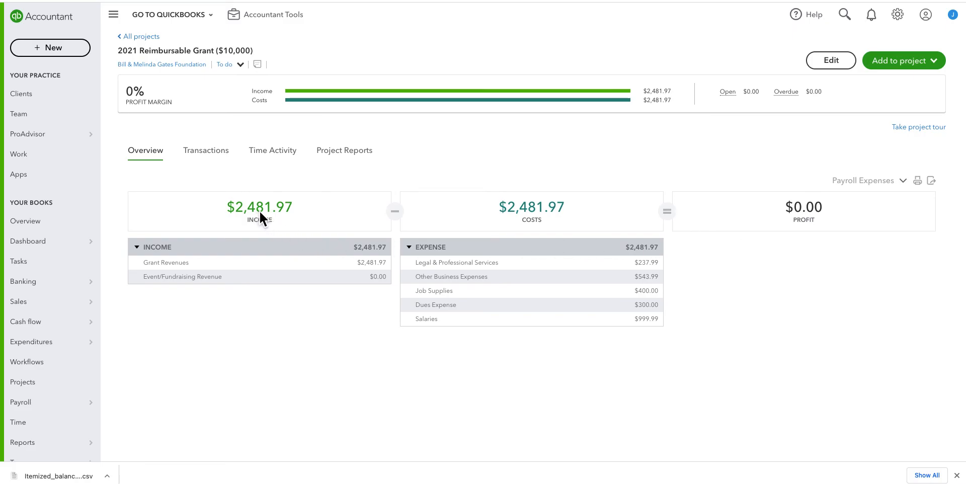
pyautogui.moveTo(326, 217)
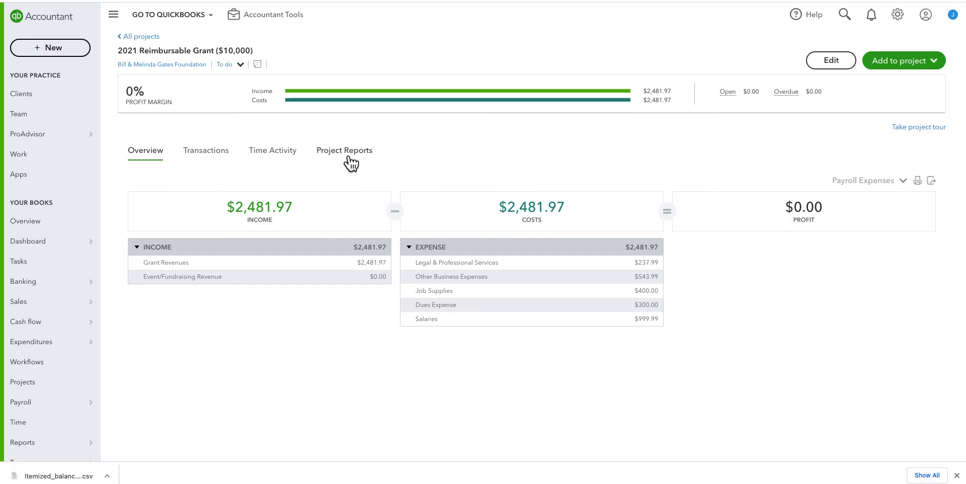
# - Run the grant's Project profitability report for This Month (August 2021)
pyautogui.click(344, 150)
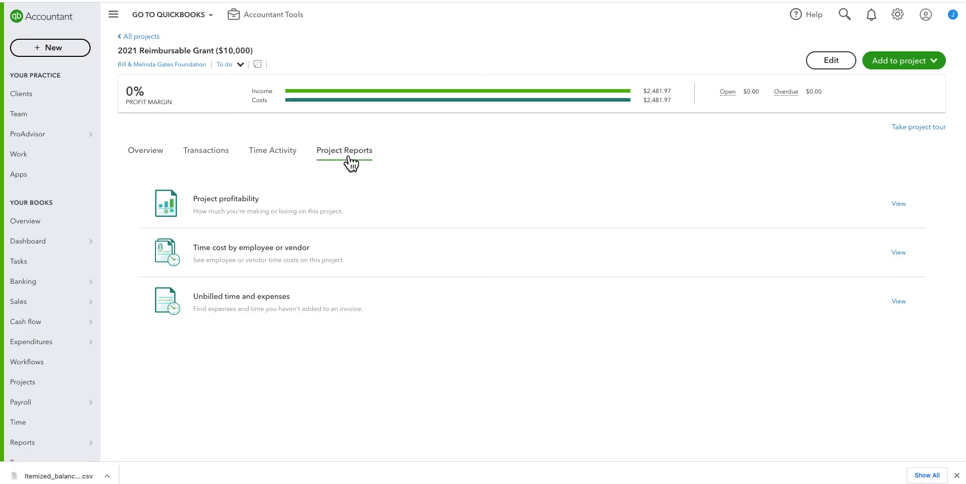
pyautogui.click(897, 203)
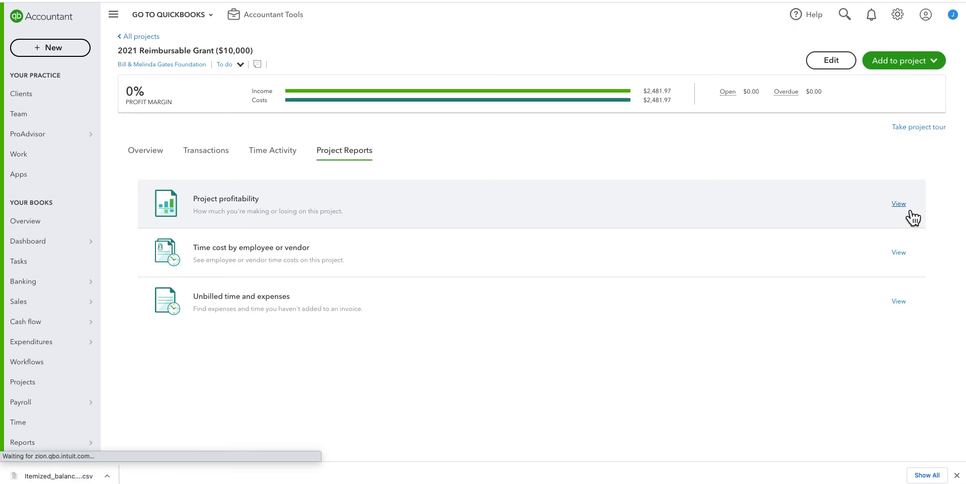
pyautogui.click(898, 204)
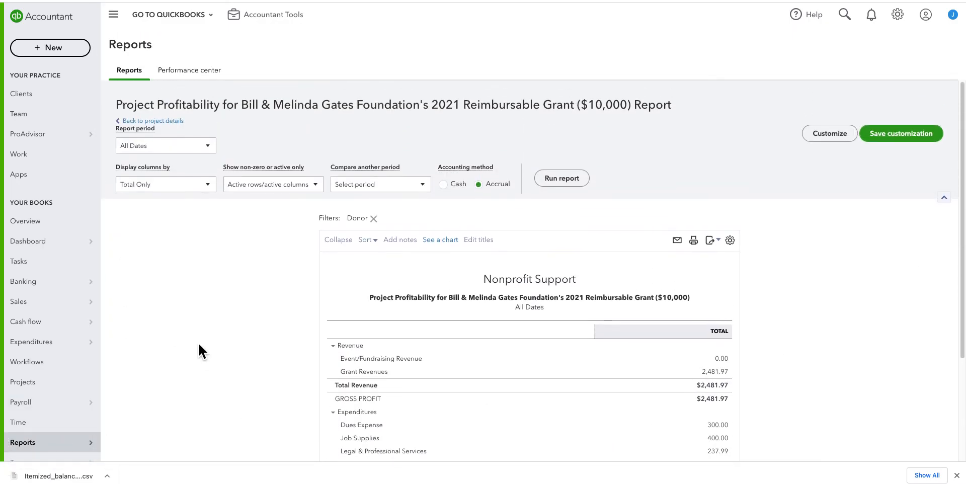
pyautogui.moveTo(219, 154)
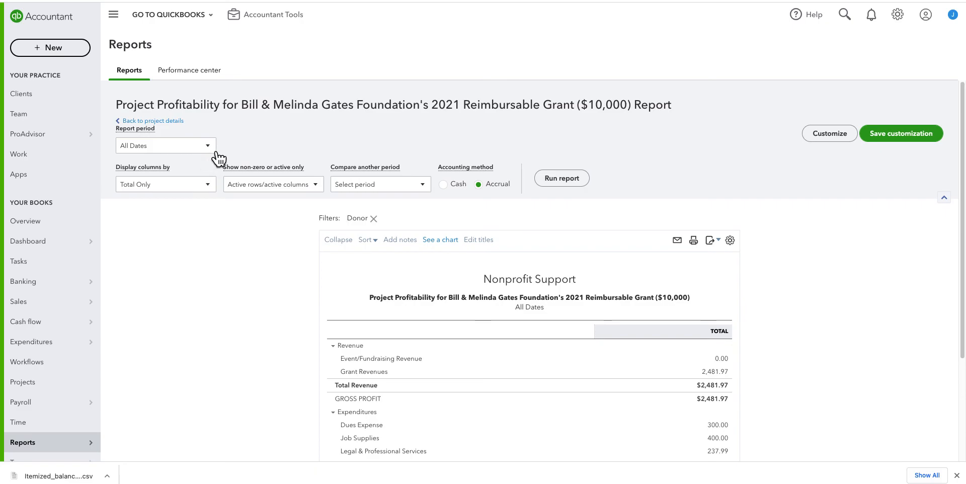
pyautogui.click(165, 145)
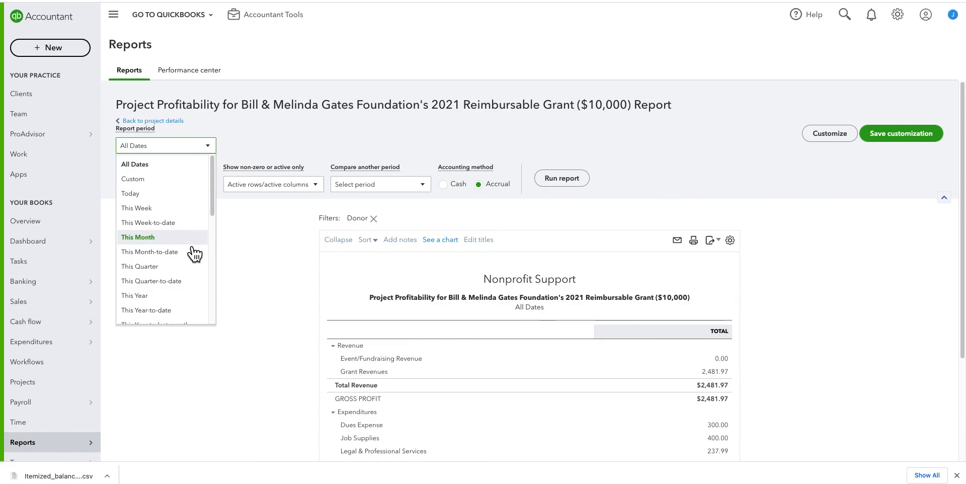
pyautogui.click(137, 237)
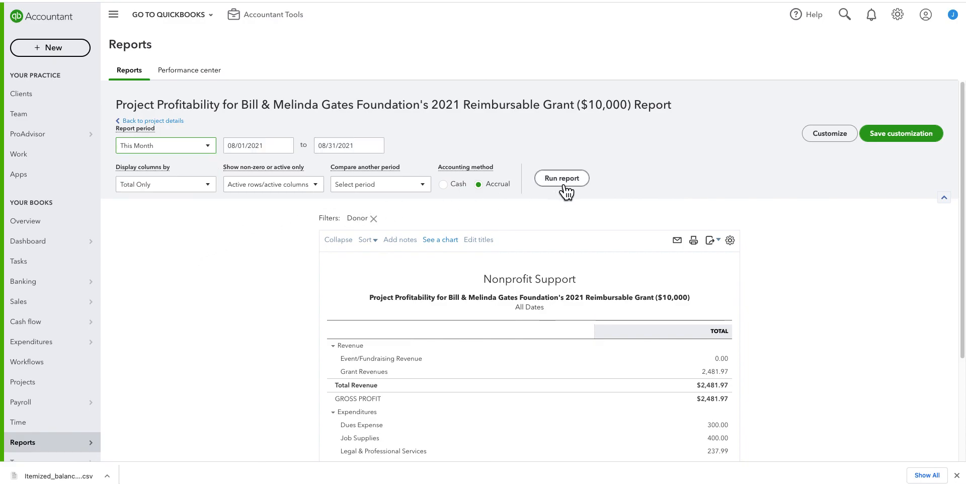
pyautogui.click(560, 179)
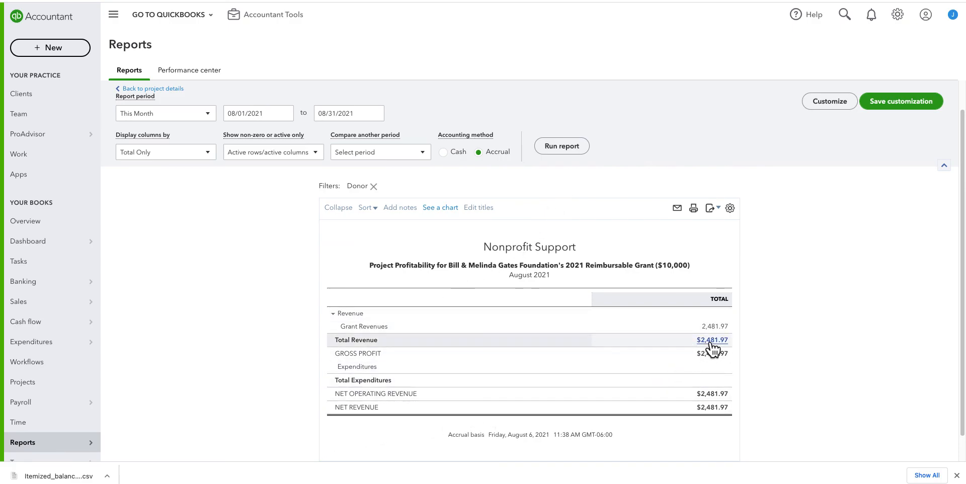
pyautogui.moveTo(714, 335)
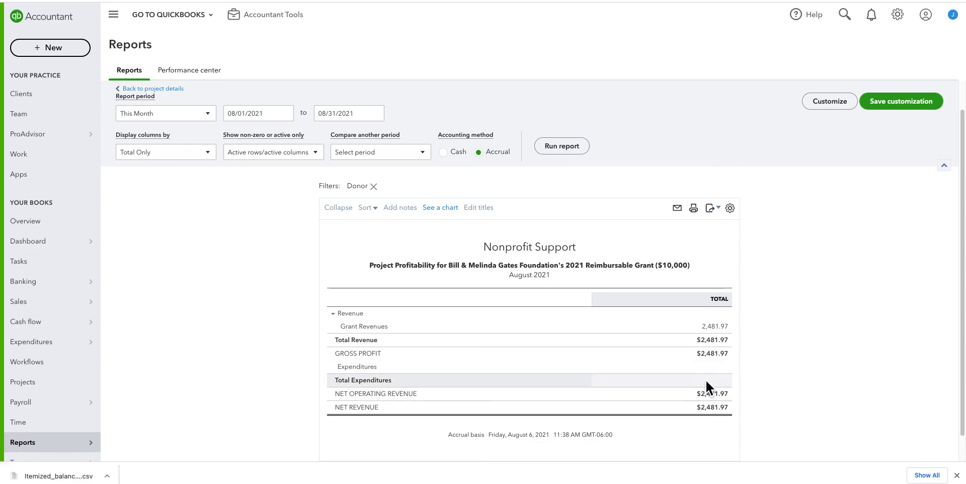
pyautogui.moveTo(705, 378)
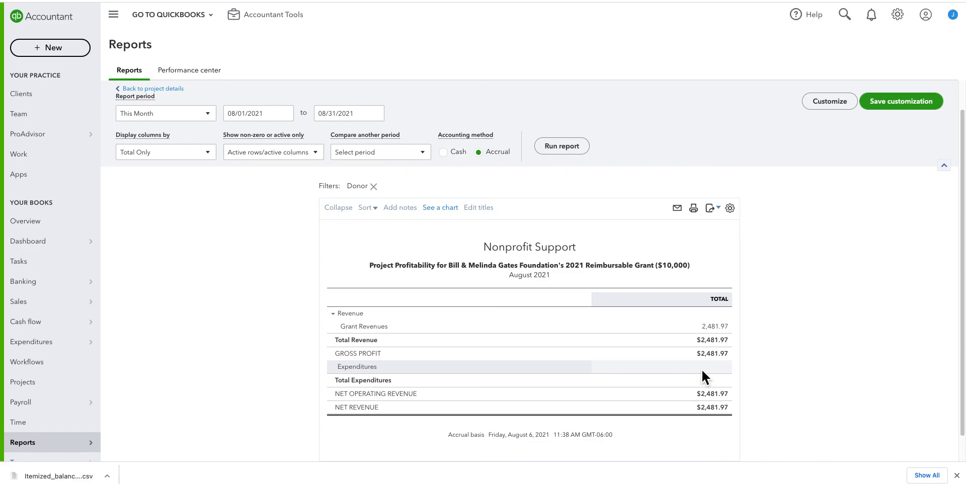
pyautogui.moveTo(703, 379)
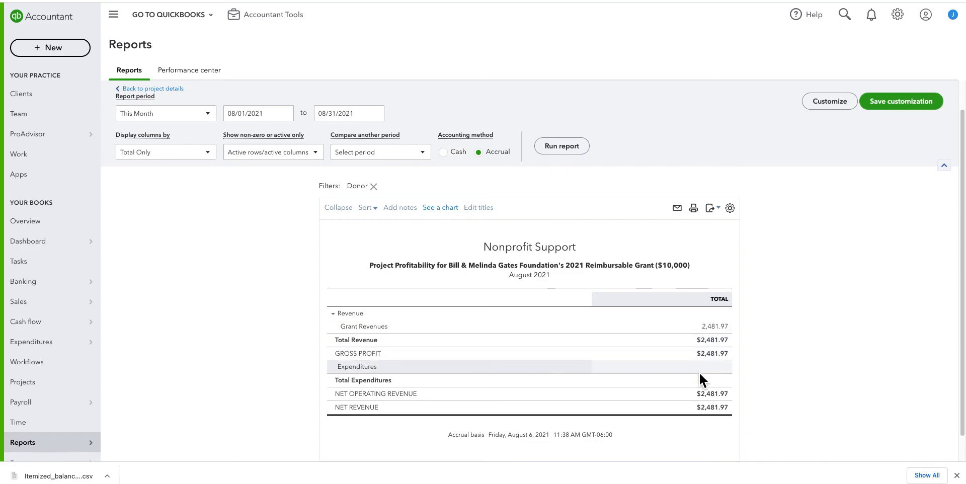
pyautogui.moveTo(381, 357)
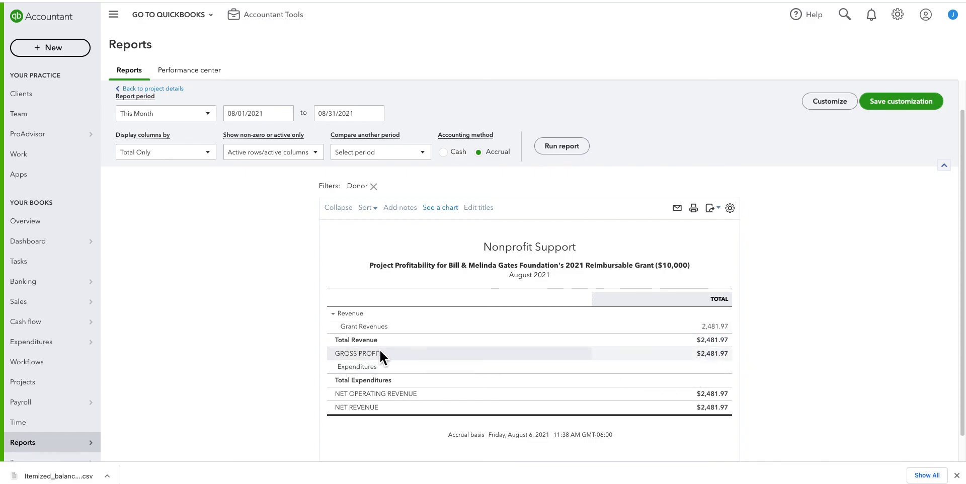
pyautogui.moveTo(262, 368)
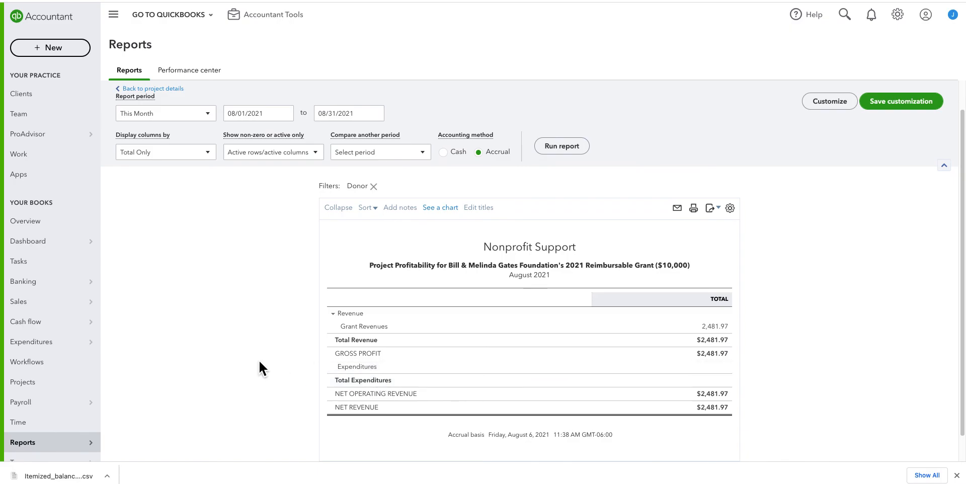